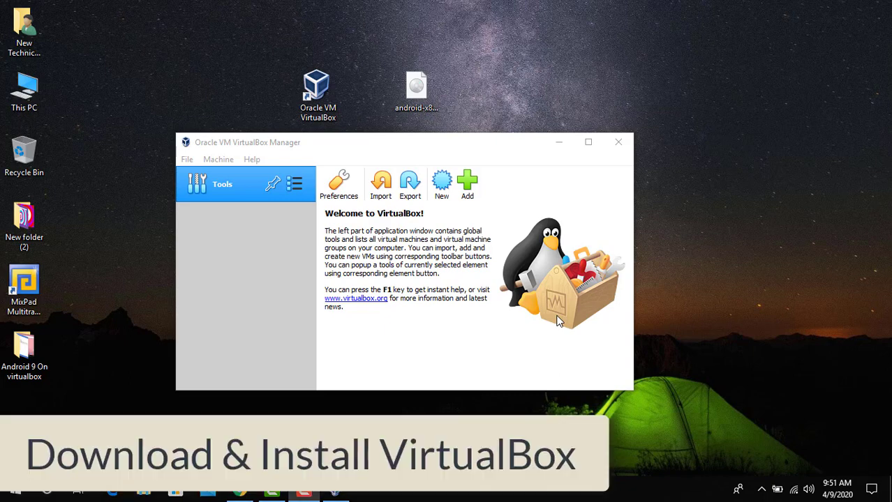
mouse_move(291, 73)
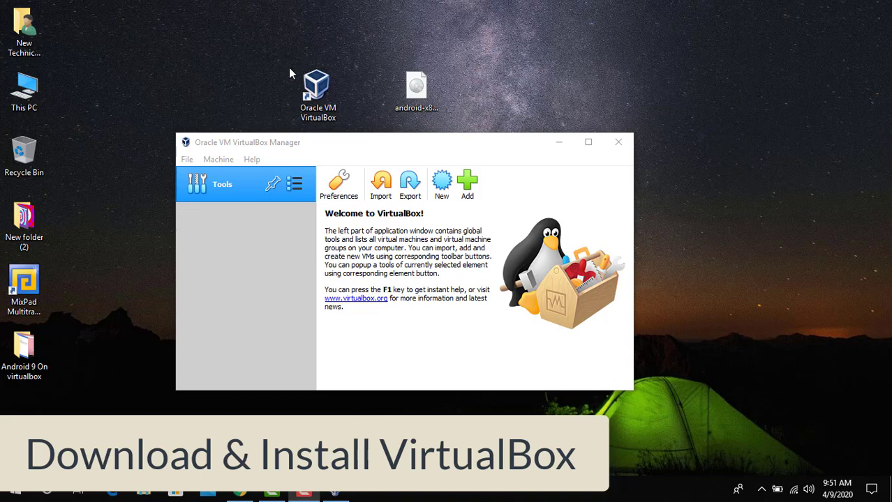
Switch from the VirtualBox Manager to Google Chrome with a new blank tab
click(318, 95)
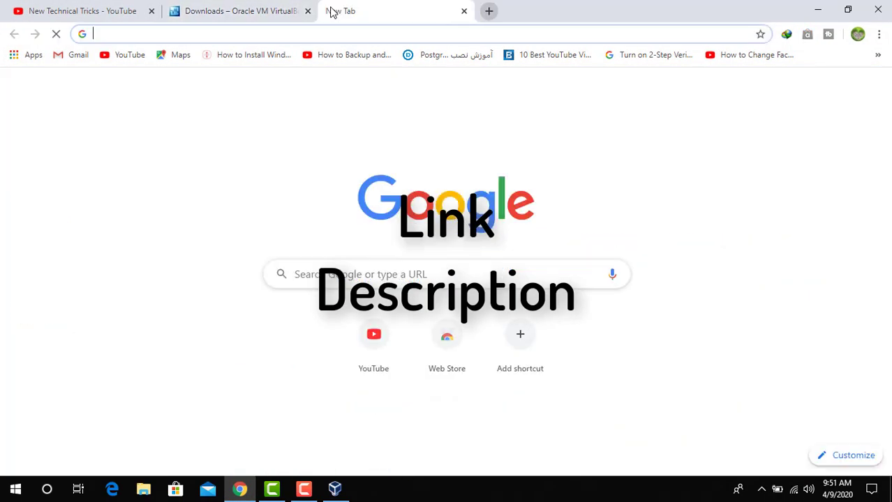
click(240, 11)
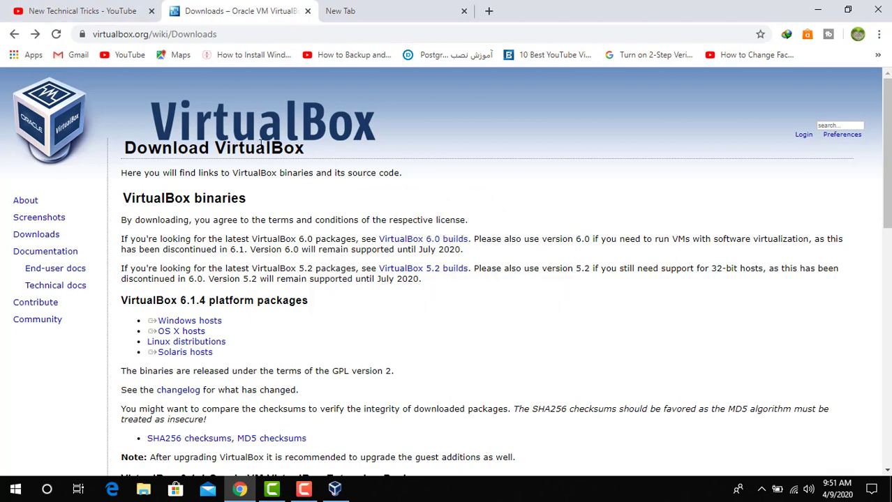
mouse_move(342, 322)
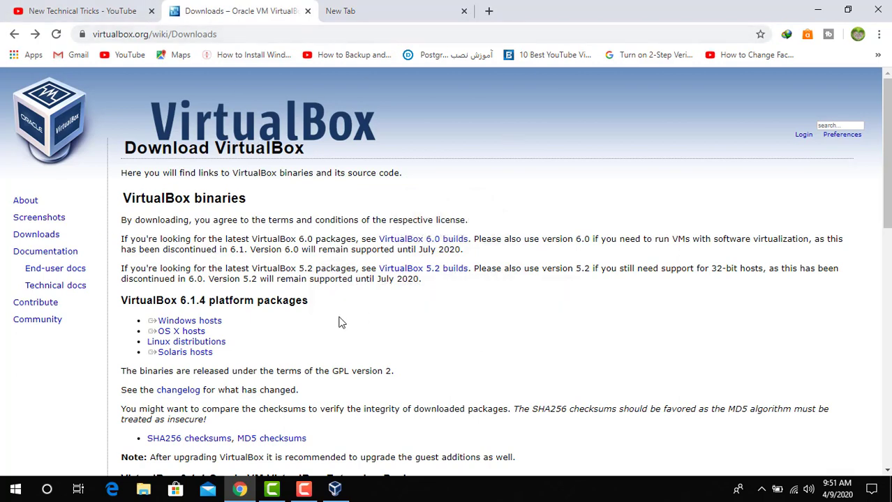
mouse_move(277, 271)
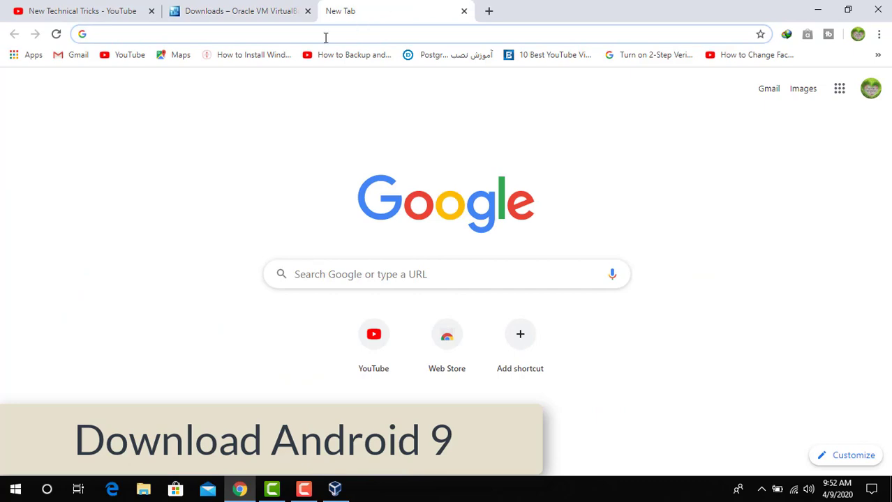
Search Google for 'android 9 iso' and reach the Android-x86 9.0-r2 download table
text(android Donut)
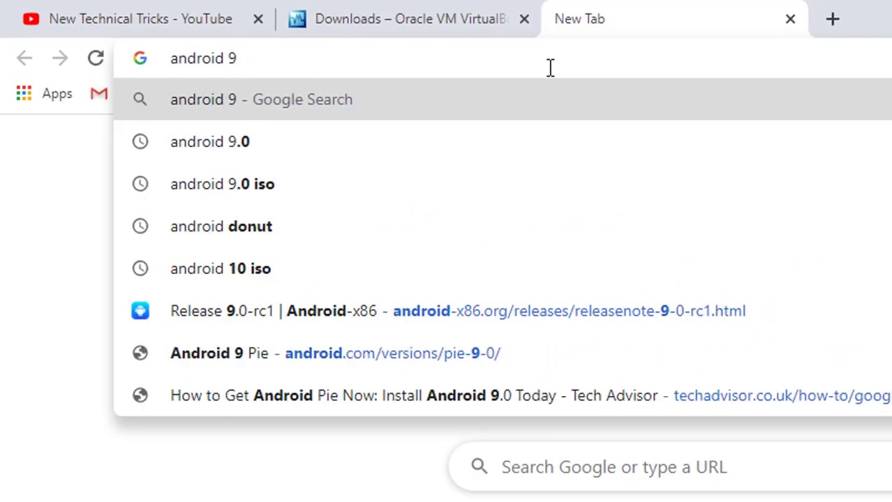
click(222, 184)
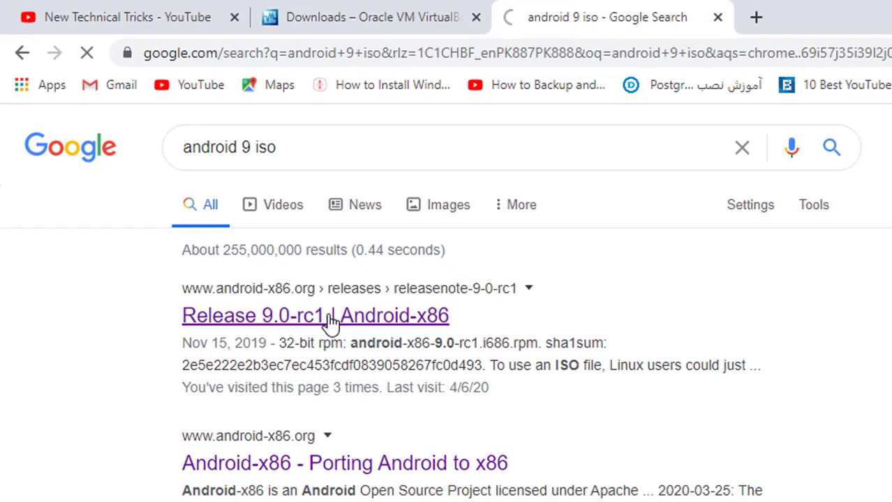
click(316, 315)
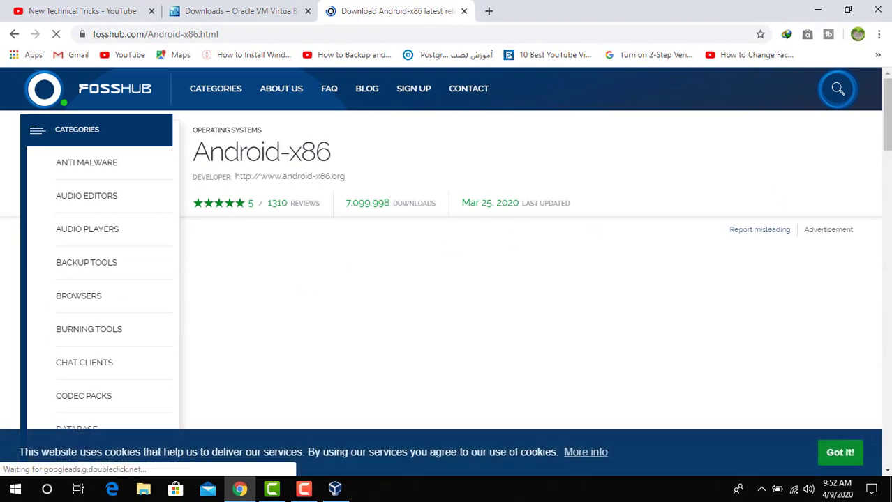
scroll(down, 3)
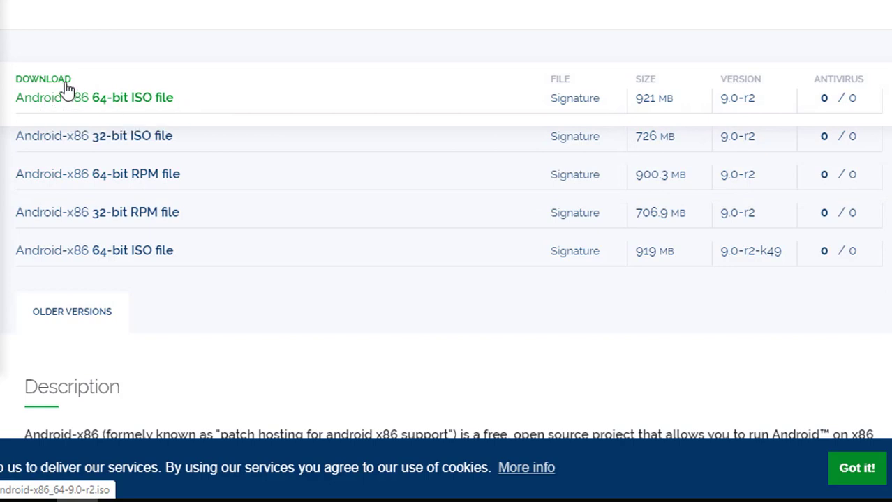
mouse_move(90, 109)
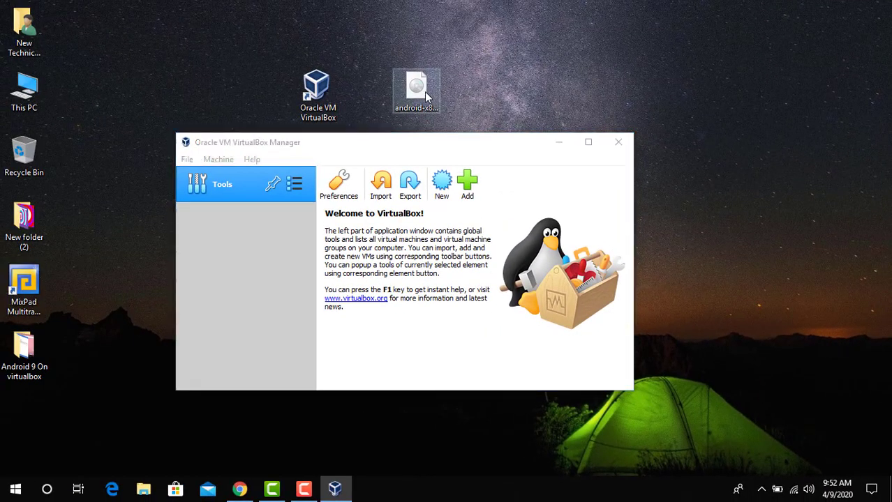
mouse_move(416, 90)
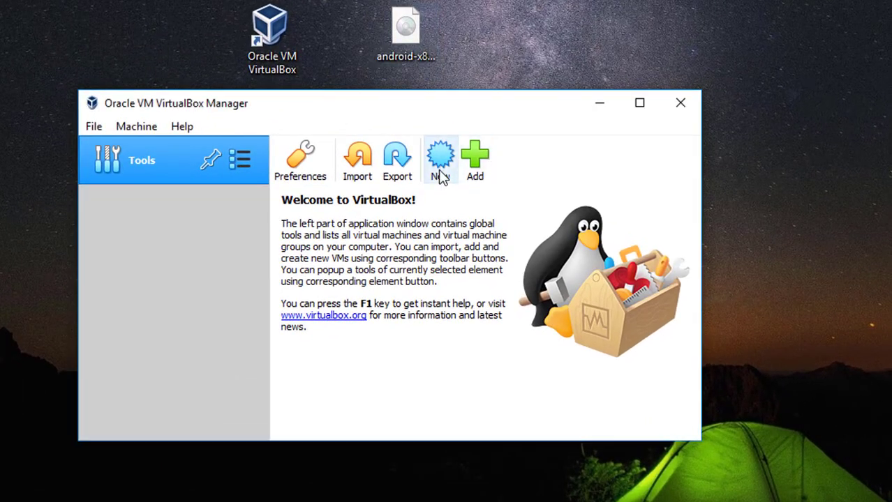
Create a new VM named 'android 9', type Linux, version Other Linux (64-bit)
click(441, 160)
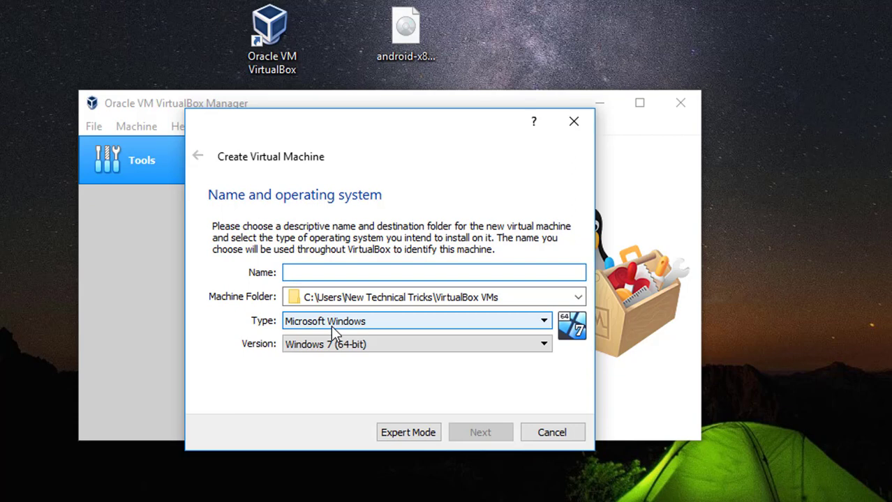
text(android 9)
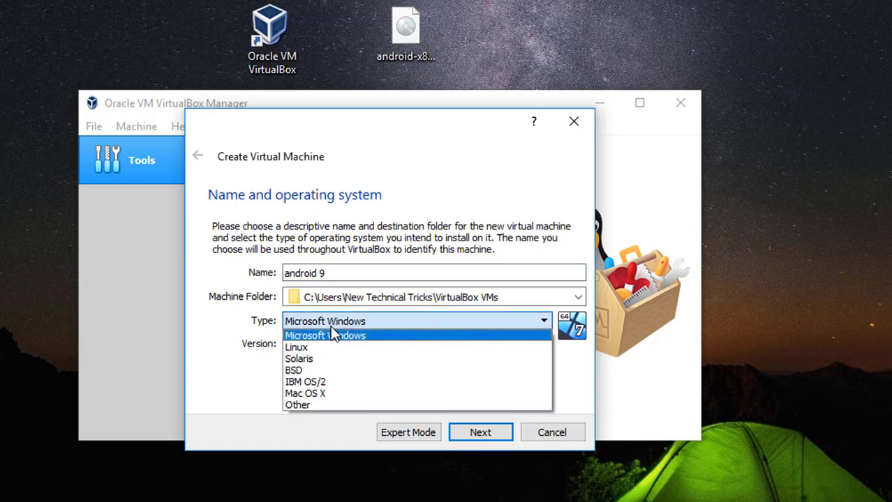
mouse_move(316, 359)
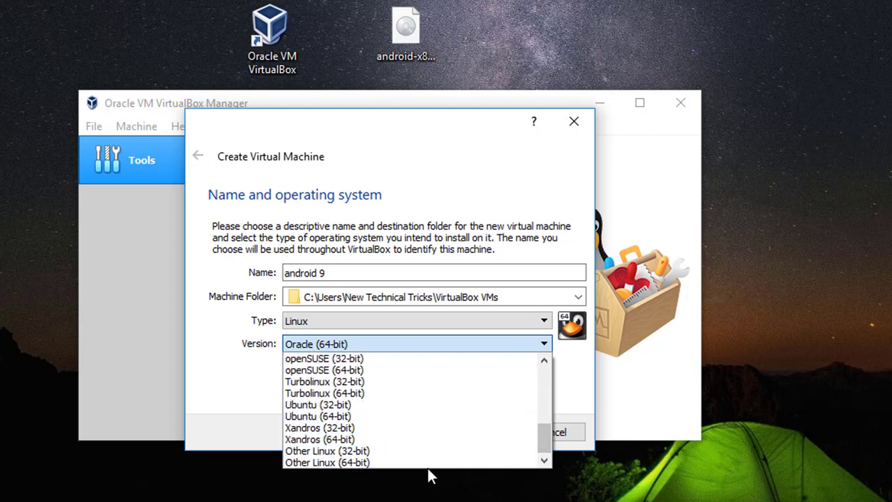
mouse_move(326, 463)
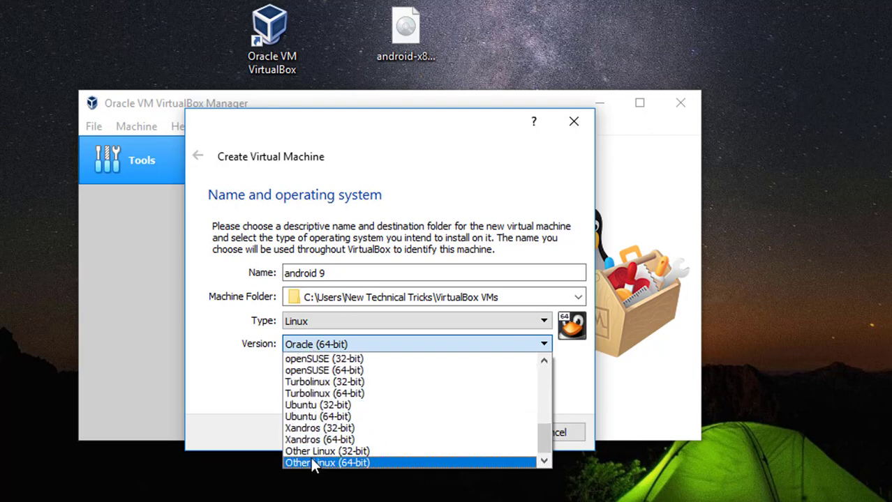
mouse_move(363, 466)
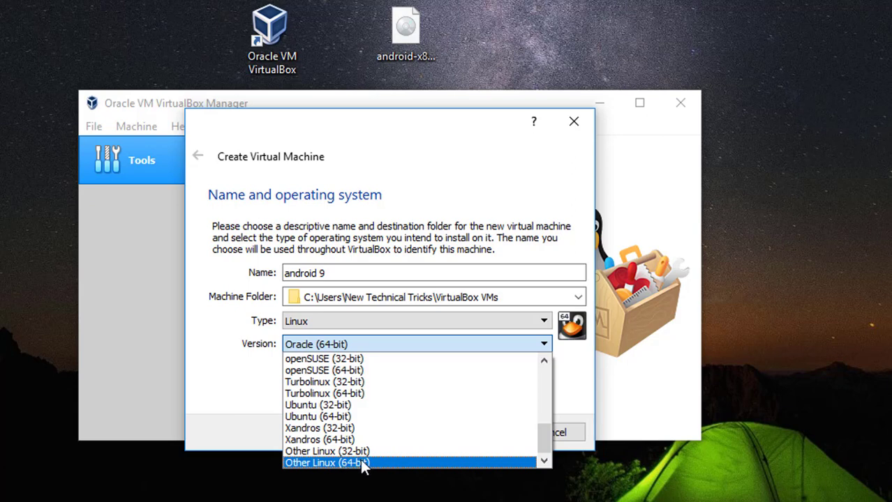
mouse_move(326, 452)
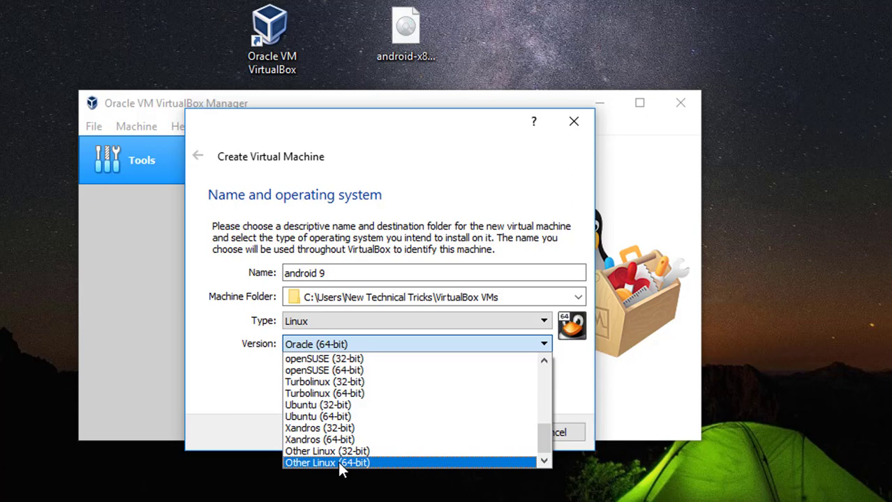
click(327, 464)
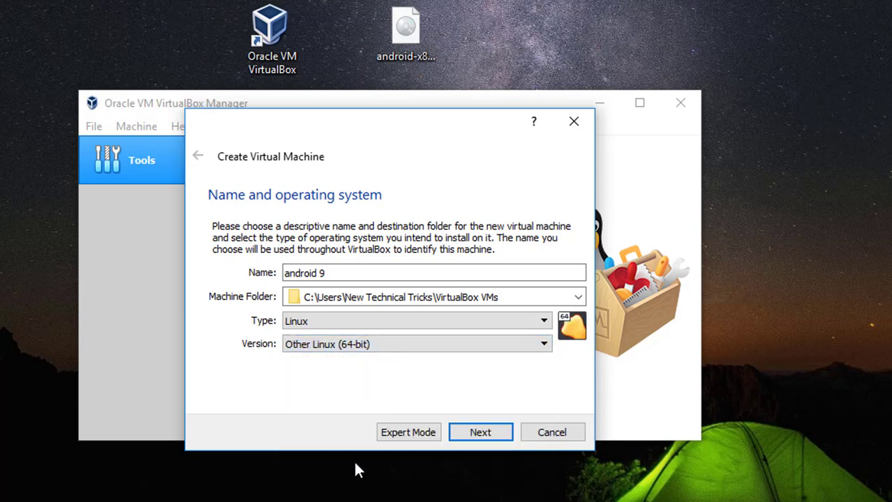
click(480, 433)
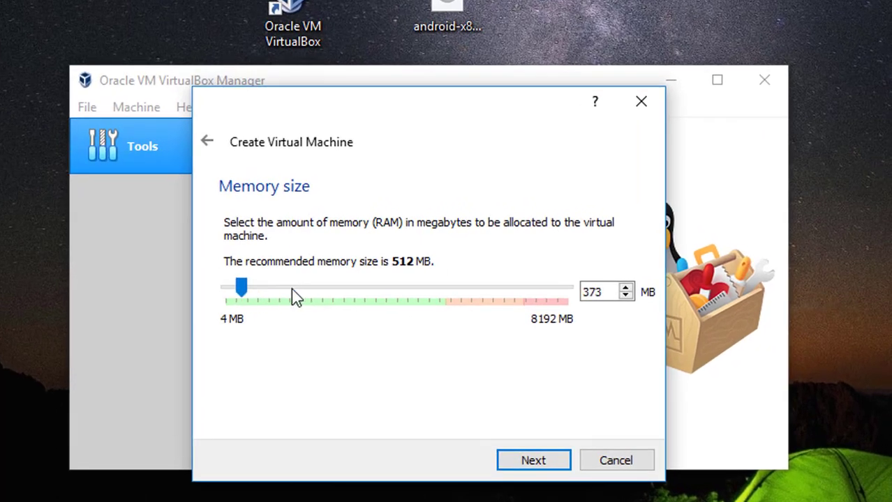
Give the machine 4096 MB memory and choose to create a new virtual hard disk now
drag(240, 288, 323, 288)
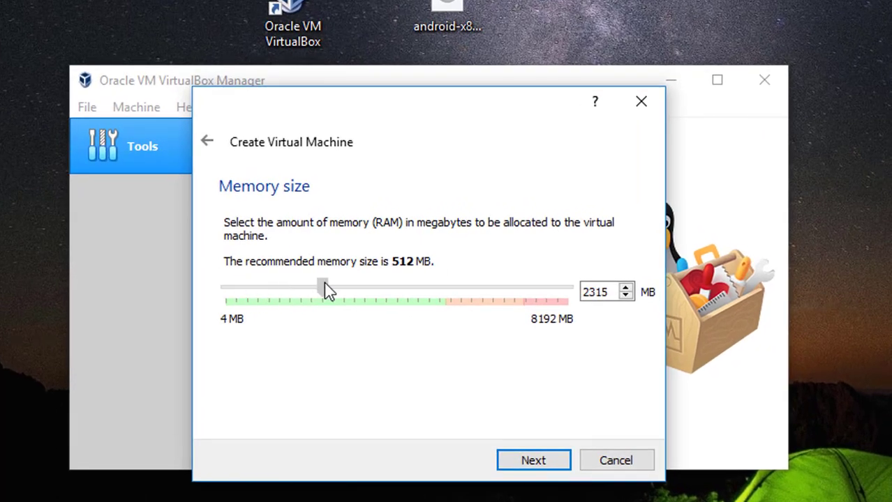
drag(322, 287, 383, 287)
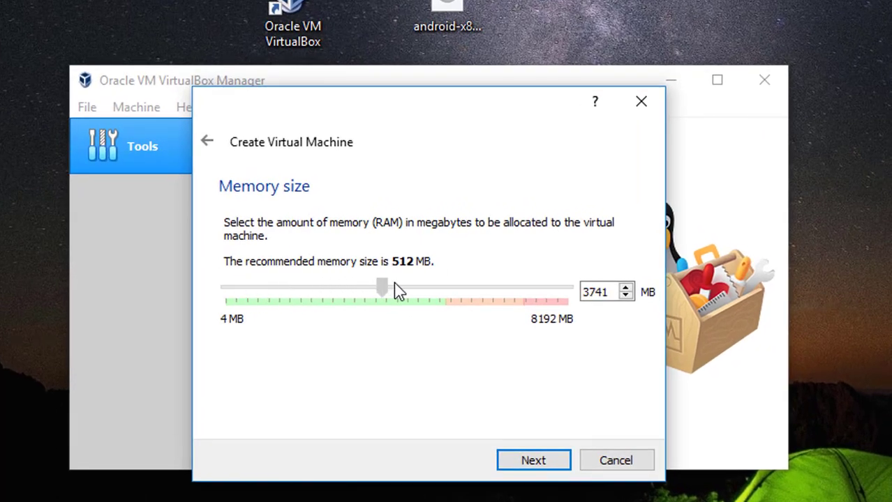
drag(383, 287, 397, 287)
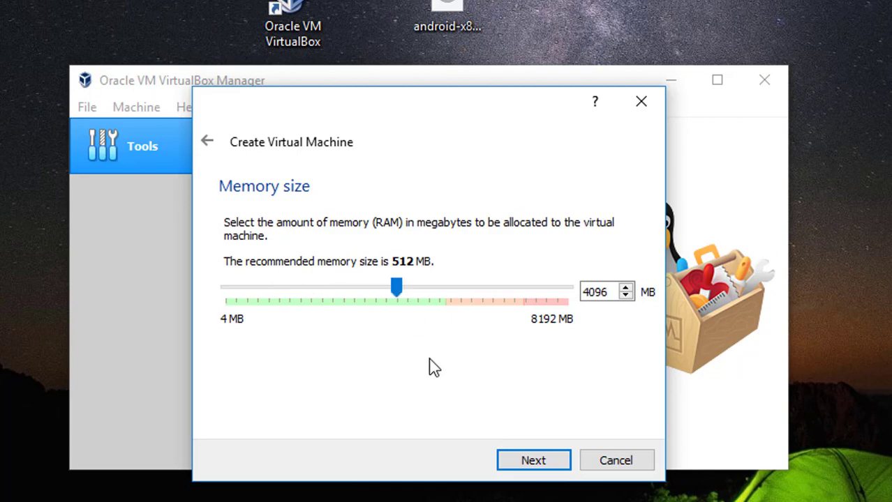
click(534, 460)
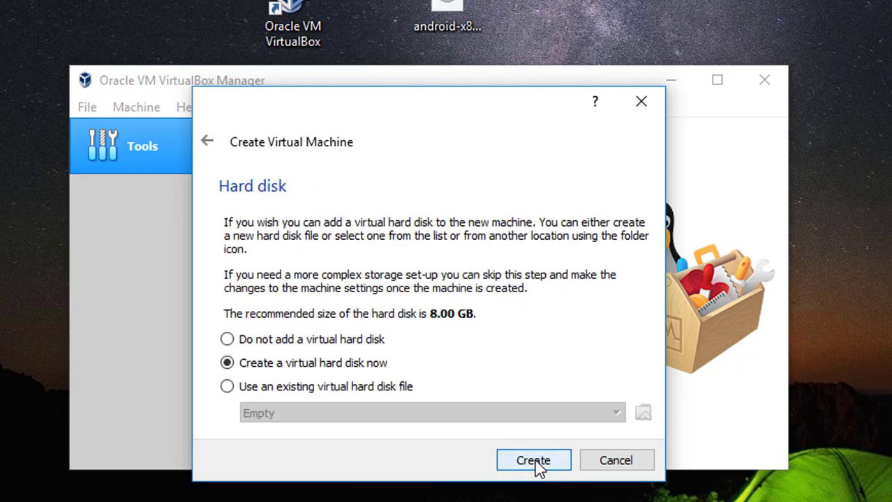
click(533, 461)
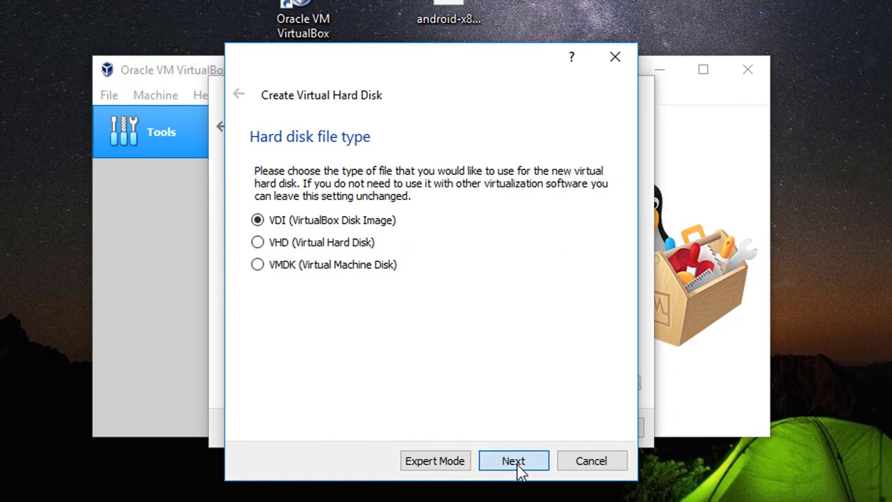
Keep the VDI disk type and accept the android 9 disk file location
click(514, 461)
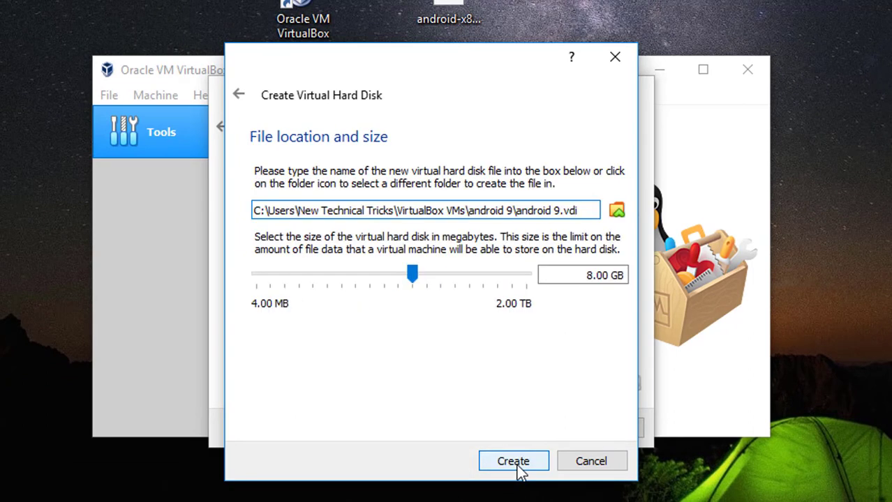
mouse_move(265, 167)
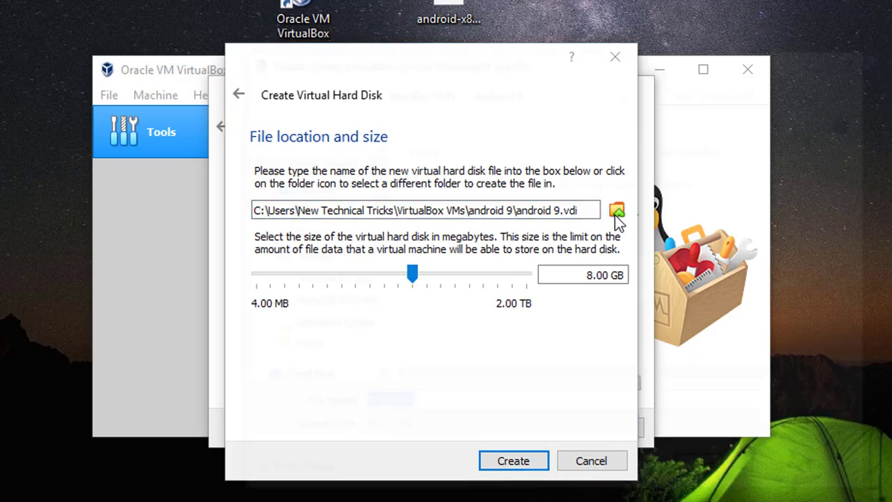
click(617, 209)
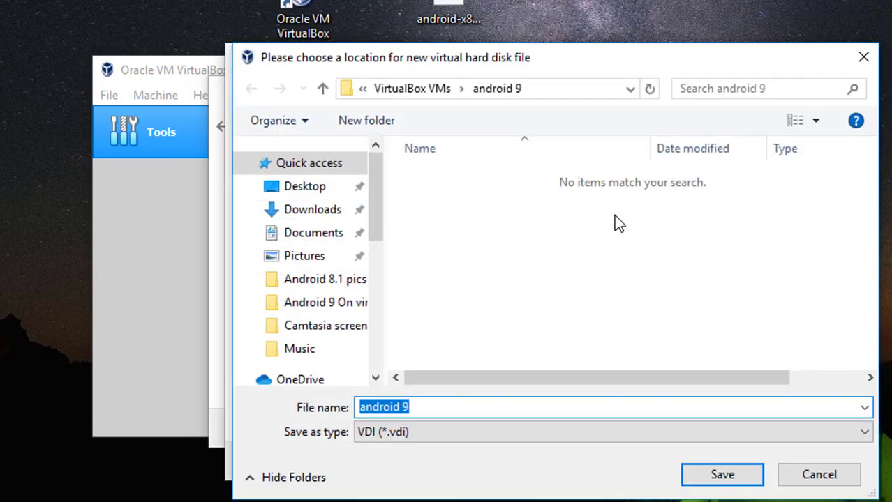
click(723, 475)
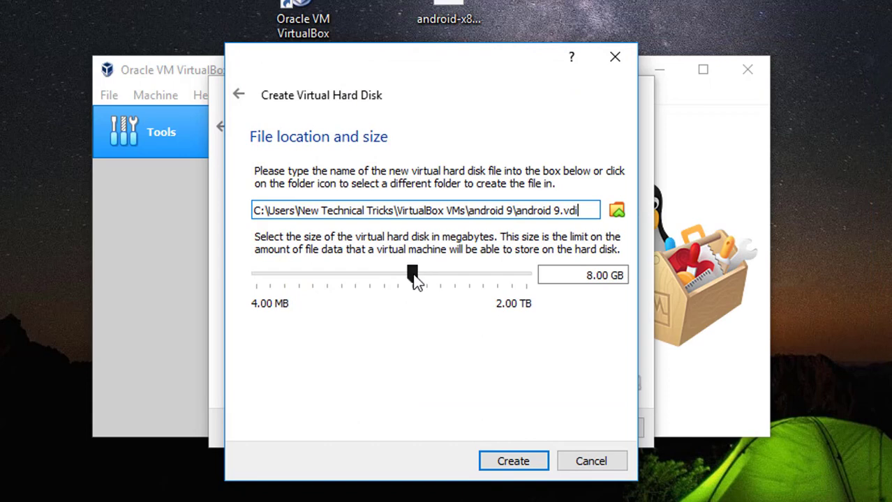
mouse_move(416, 277)
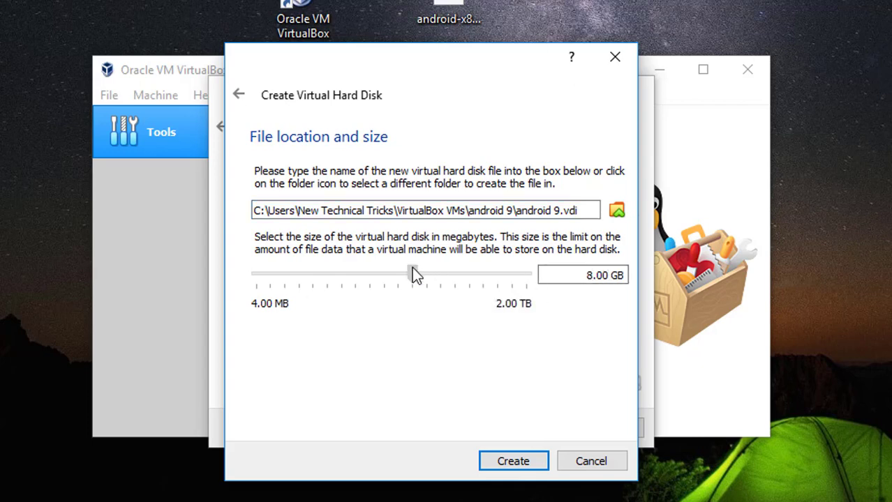
Size the virtual hard disk to about 18 GB and create the android 9 machine
drag(410, 274, 425, 274)
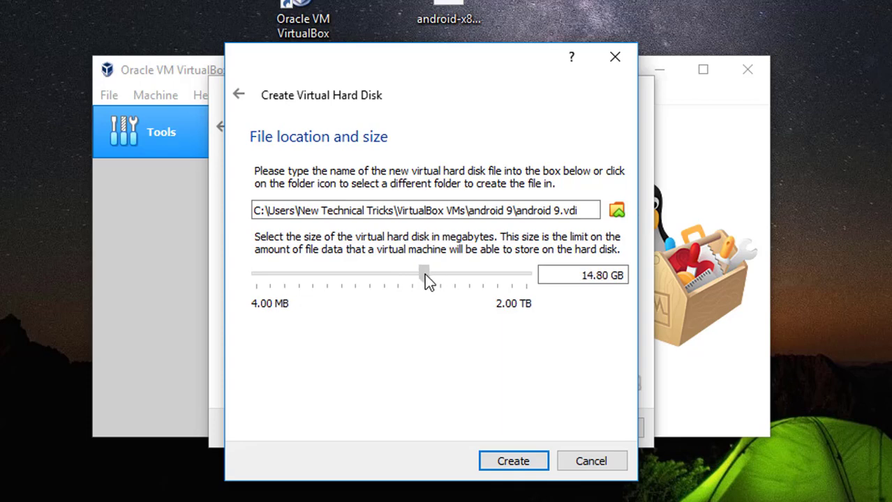
drag(422, 272, 430, 273)
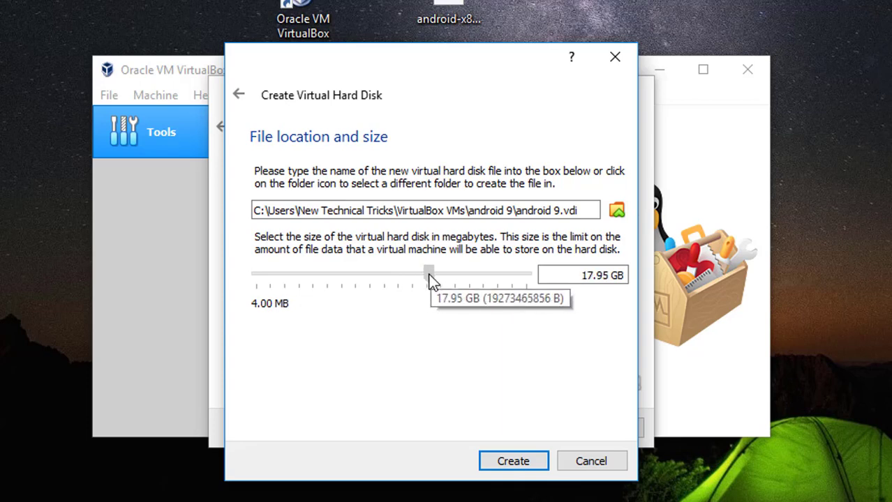
drag(429, 272, 430, 272)
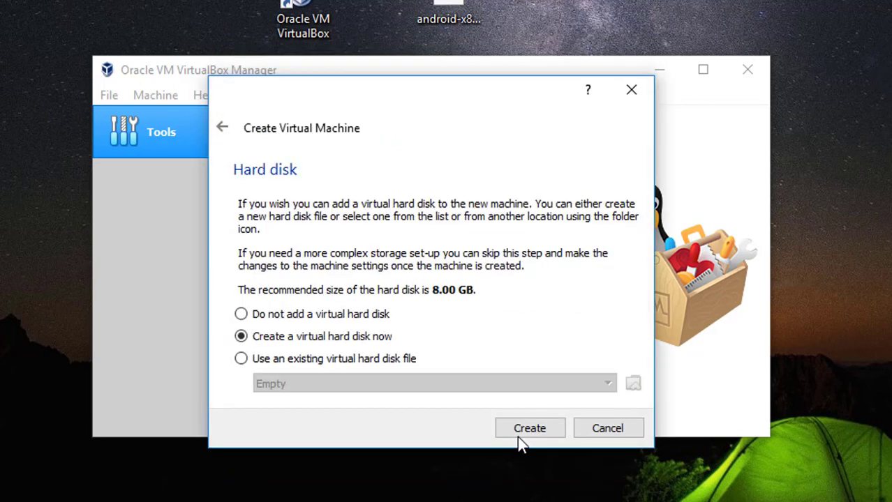
mouse_move(411, 356)
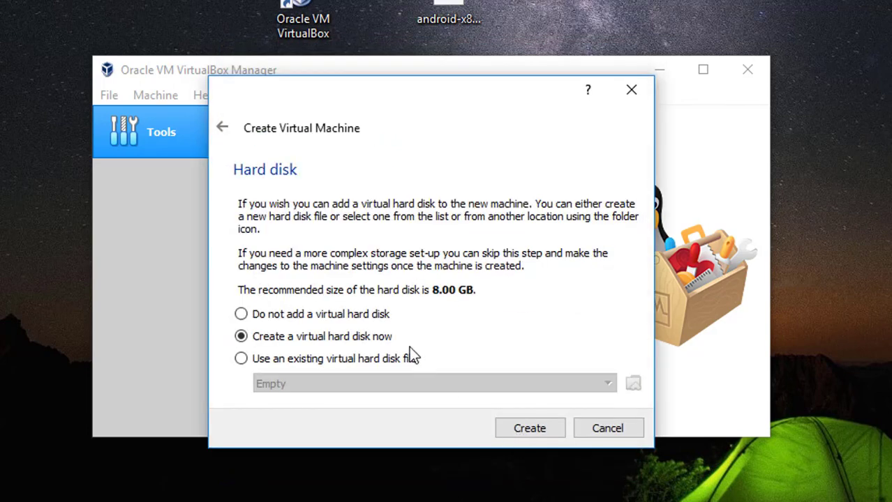
click(529, 428)
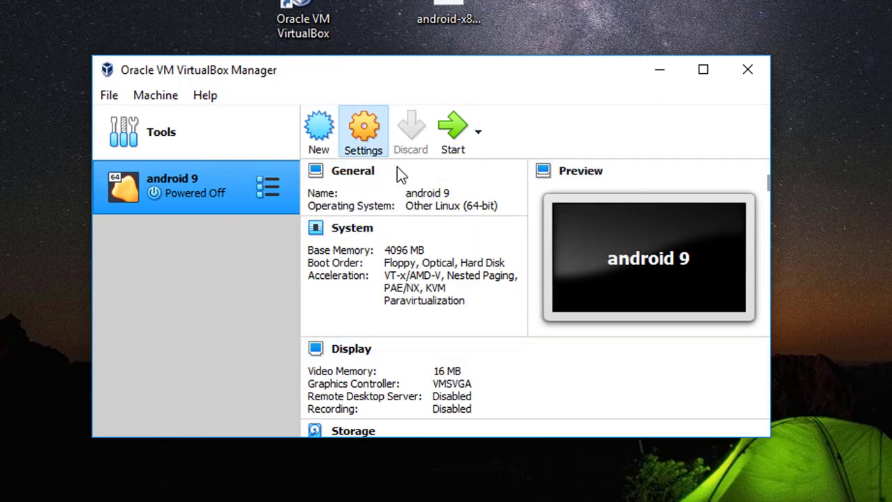
Give the android 9 machine 2 CPUs in its System processor settings
click(363, 131)
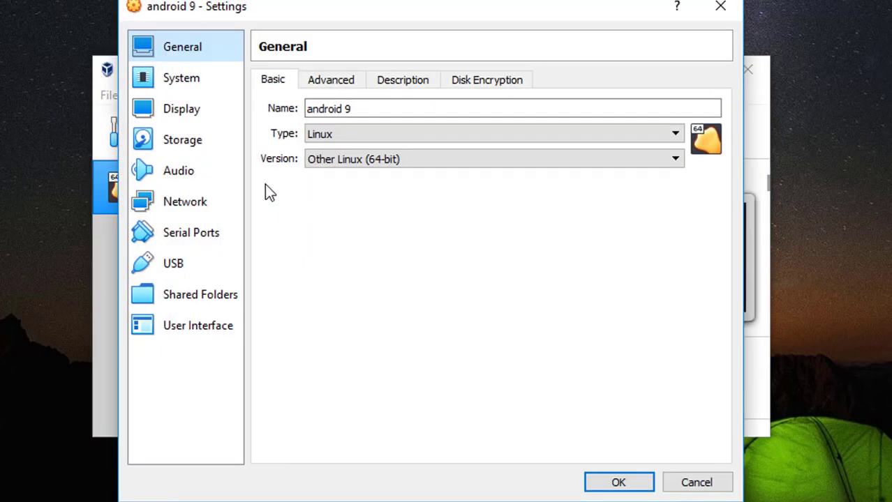
click(181, 79)
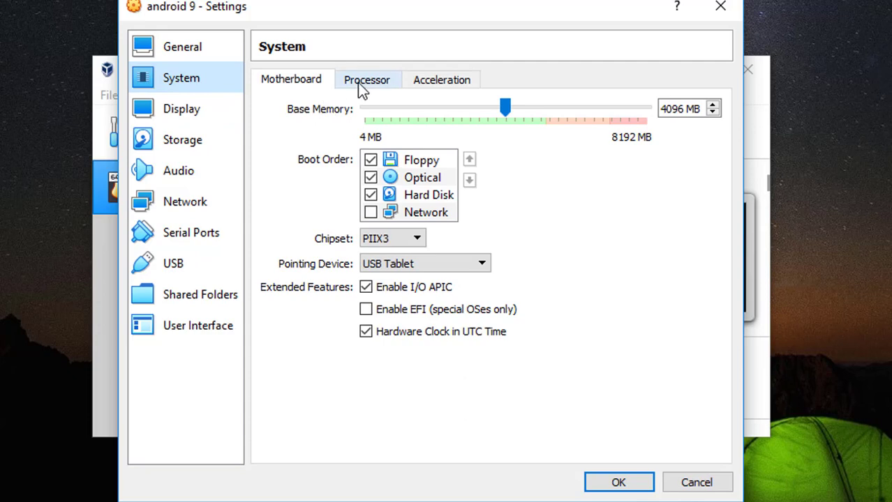
click(365, 78)
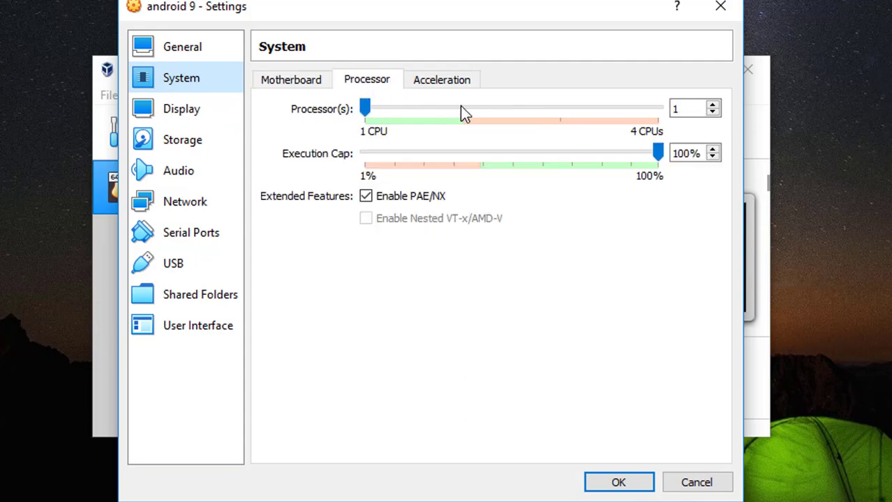
drag(364, 109, 463, 109)
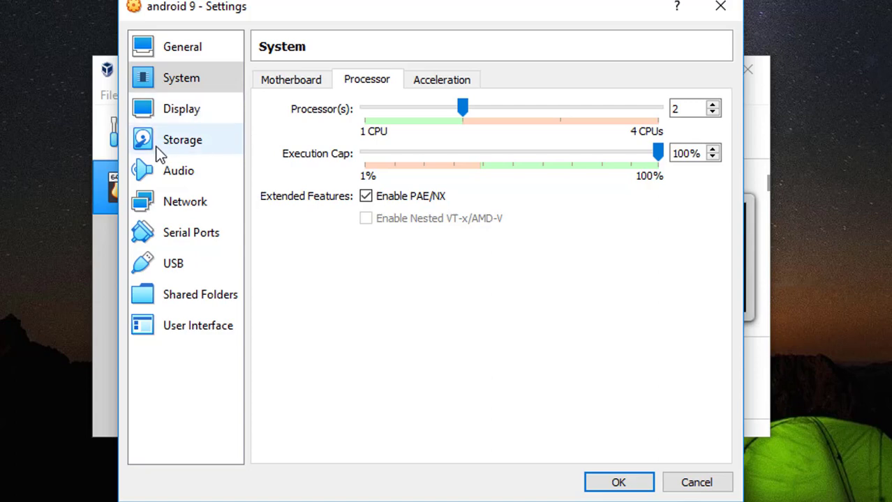
Load the android-x86_64-9.0-r1-k49.iso into the empty optical drive and save settings
click(182, 139)
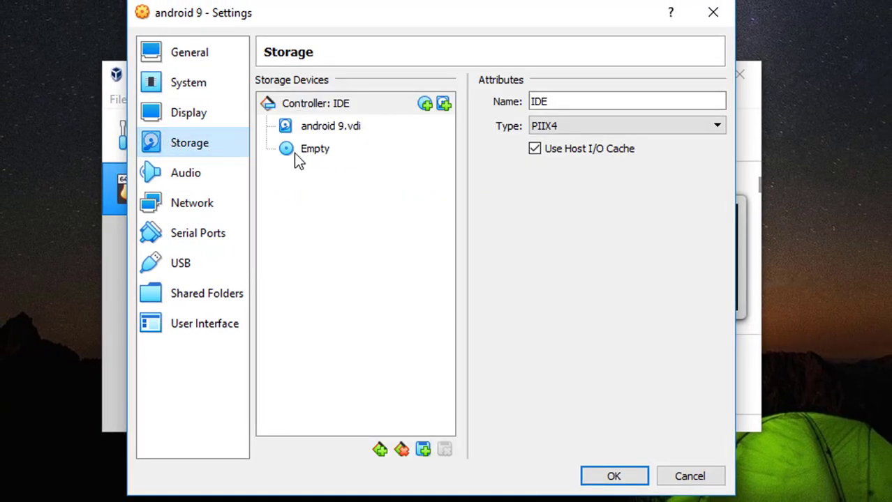
click(315, 148)
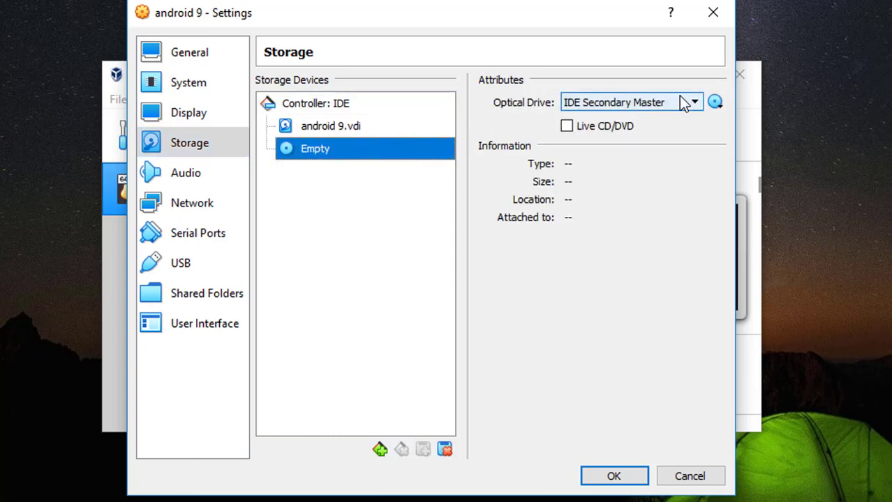
click(715, 102)
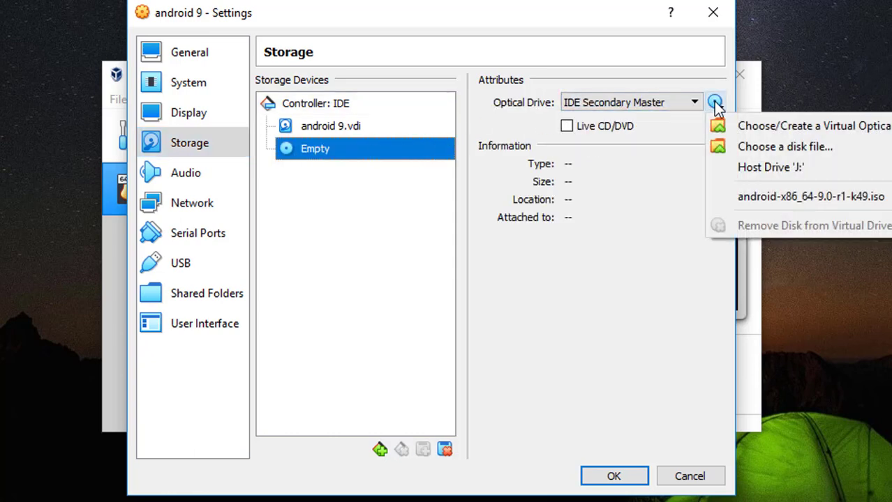
mouse_move(784, 146)
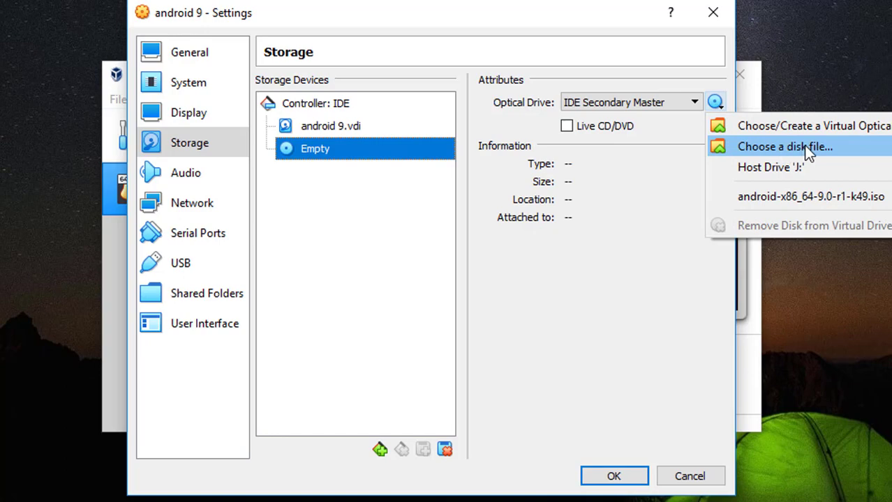
click(785, 146)
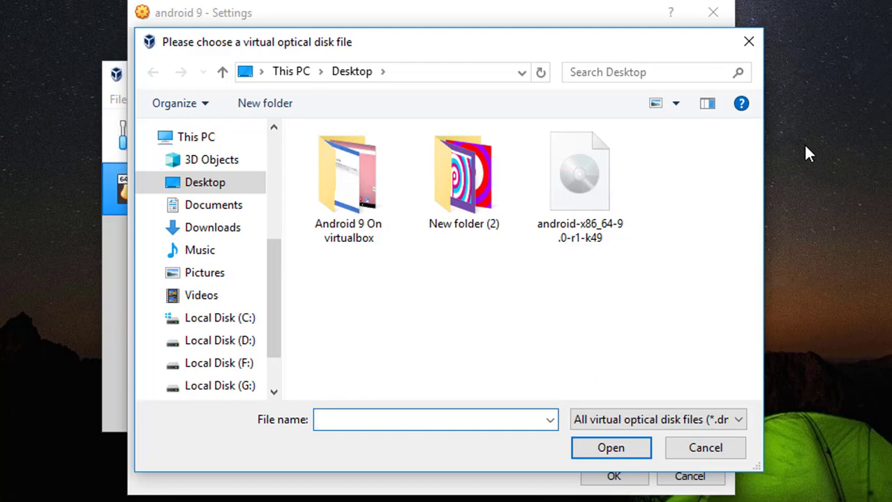
click(579, 171)
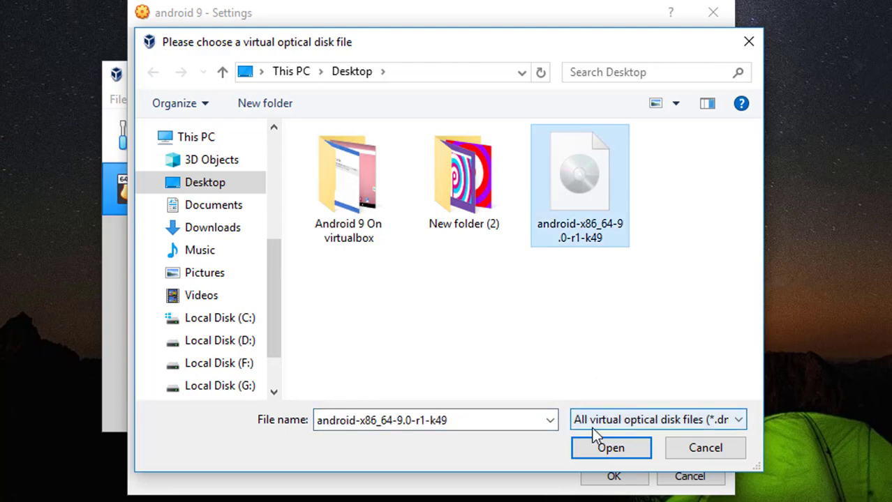
click(611, 447)
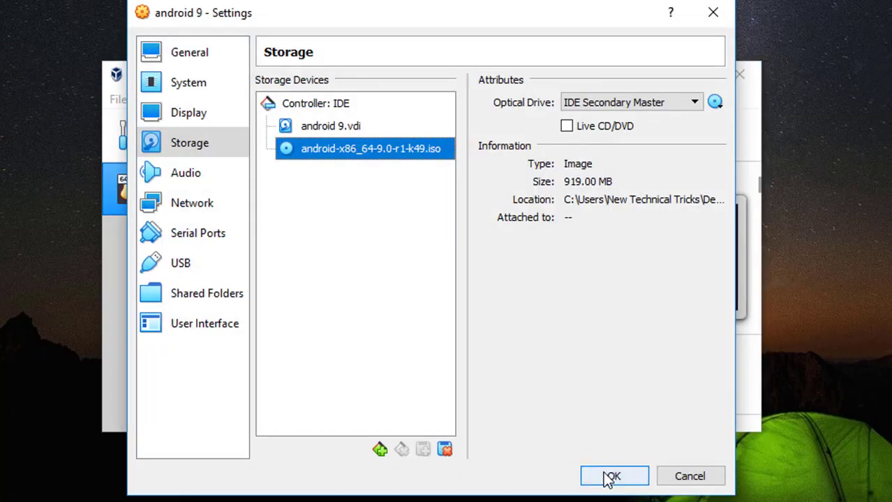
click(614, 476)
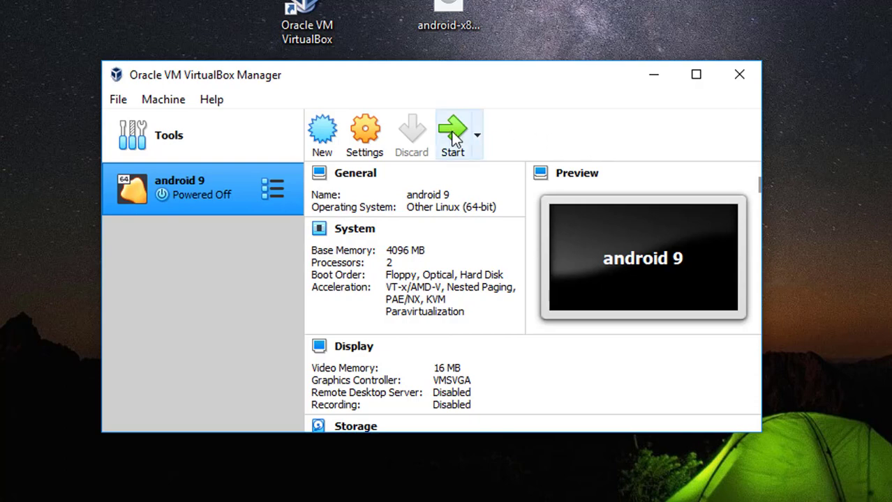
Start the android 9 machine booting from the android-x86 ISO as start-up disk
click(452, 134)
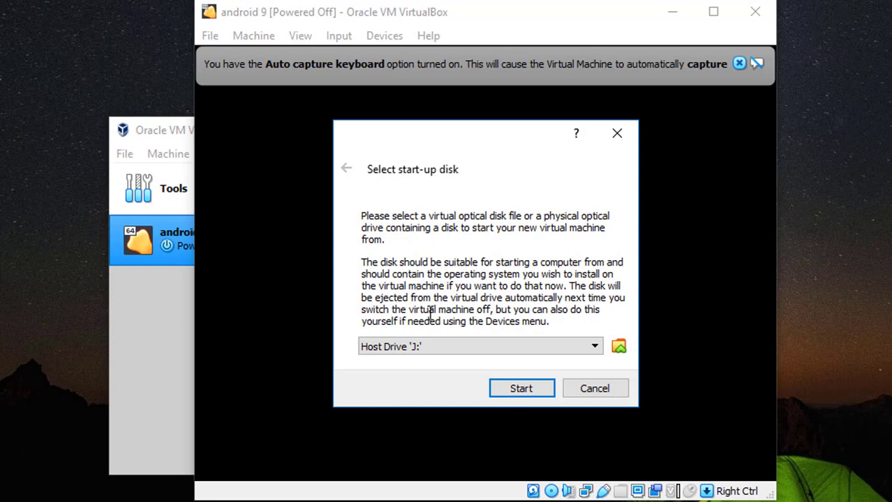
click(480, 347)
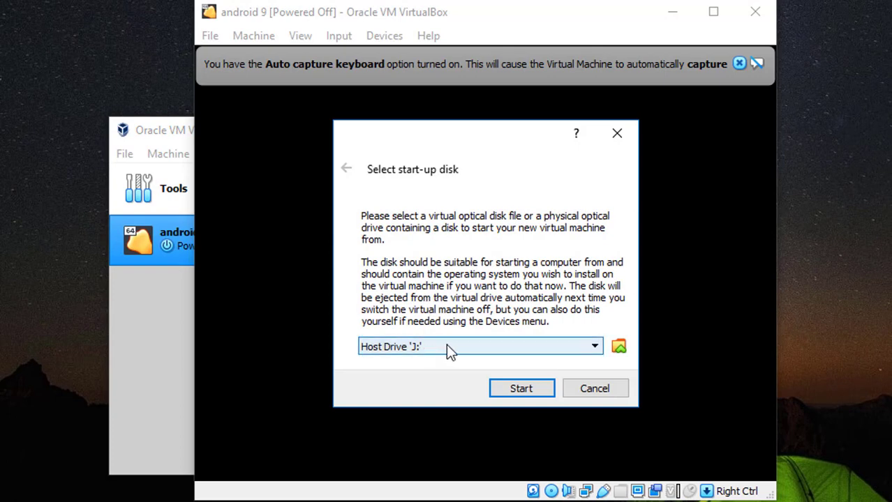
click(591, 346)
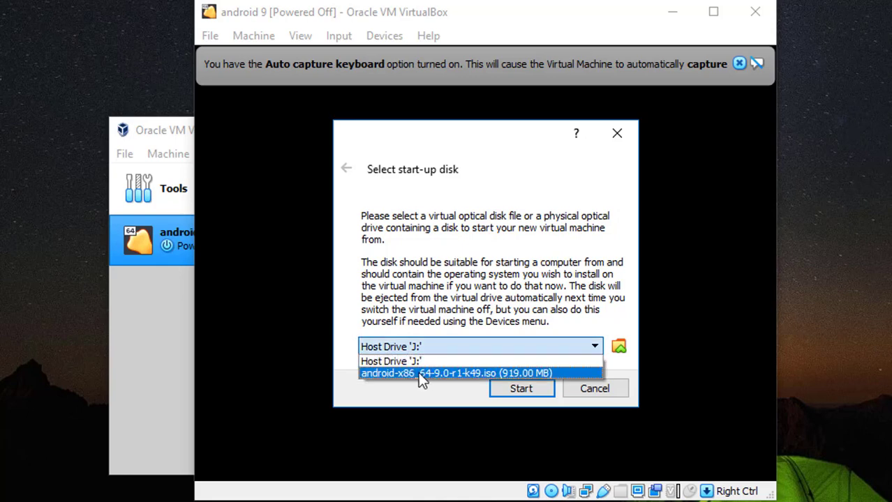
click(457, 372)
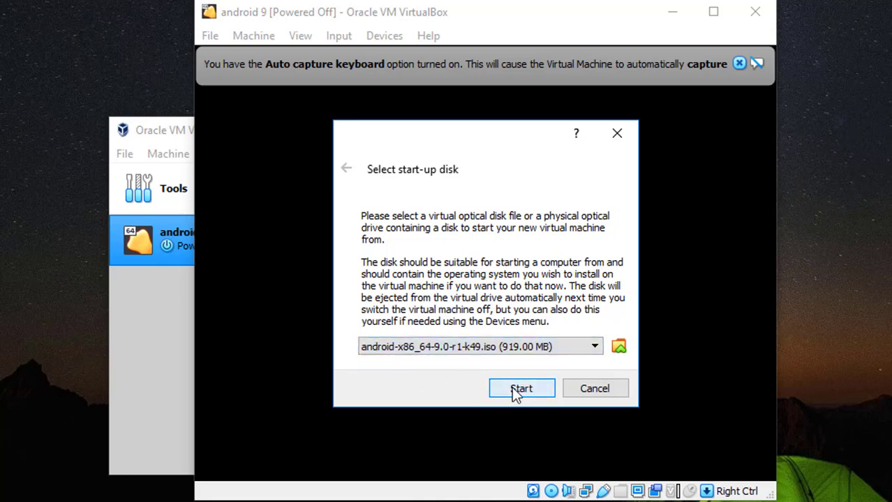
click(522, 388)
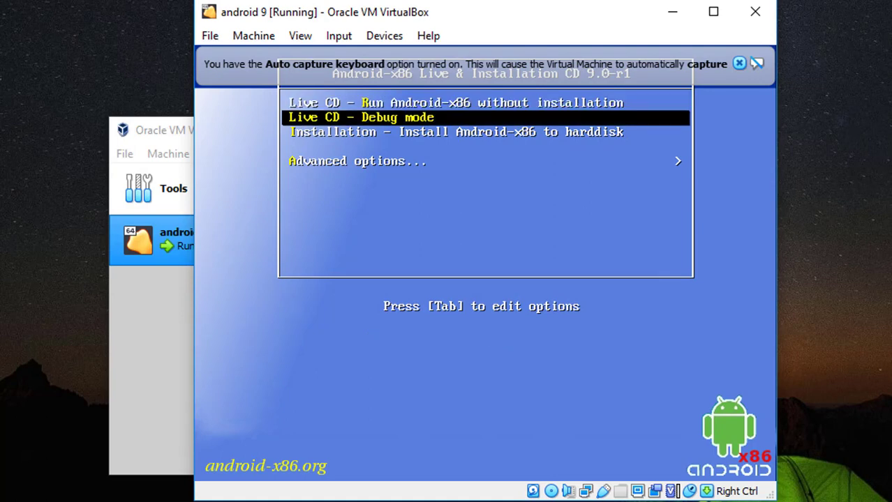
Run the Android-x86 installation and confirm erasing /dev/sda for auto install
key(Down)
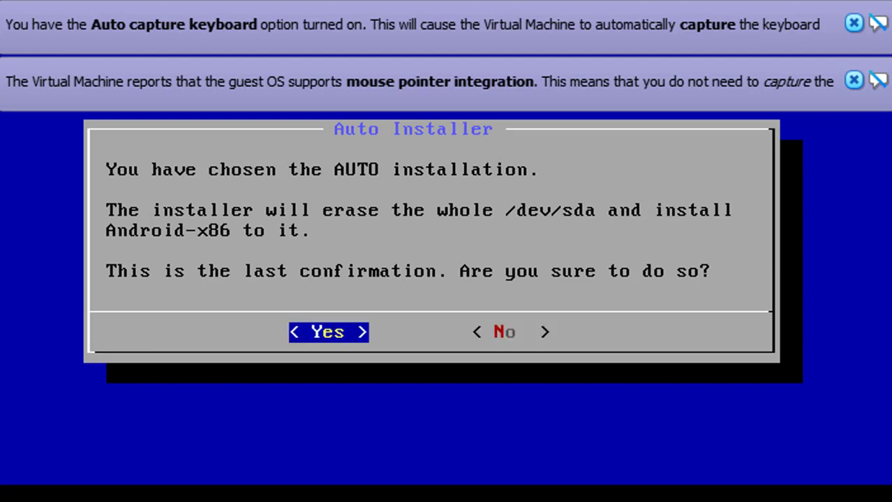
click(328, 333)
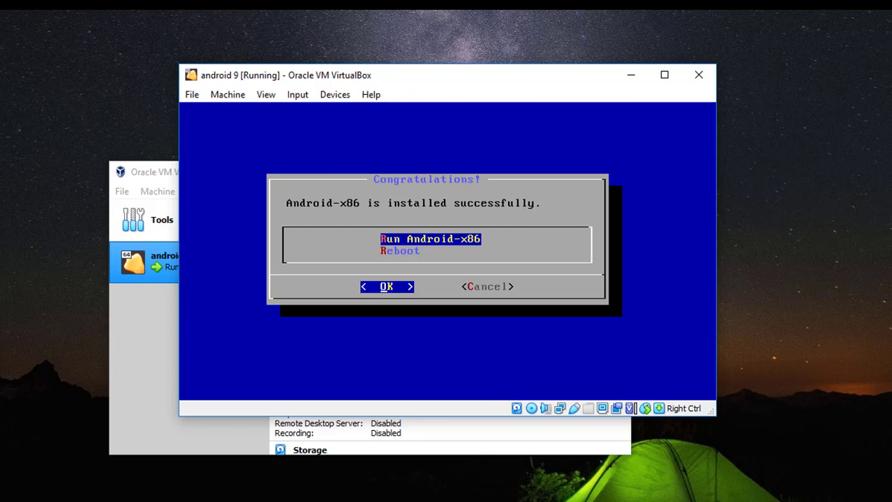
mouse_move(68, 243)
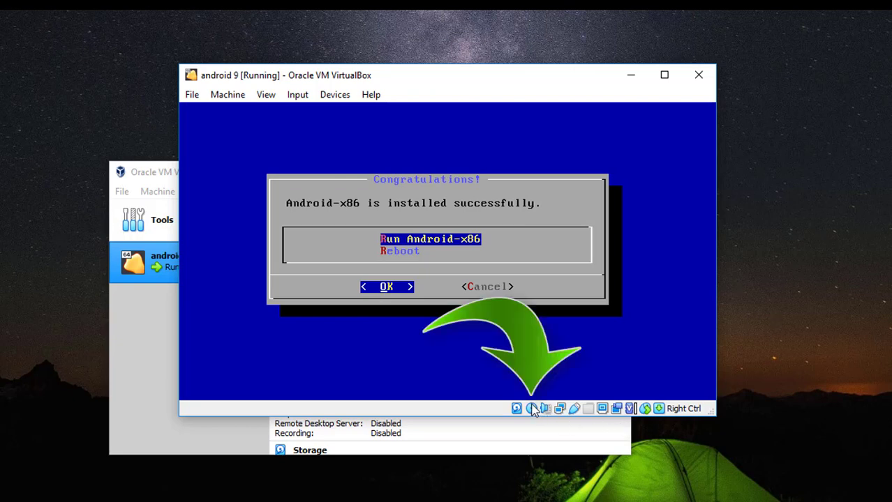
mouse_move(534, 416)
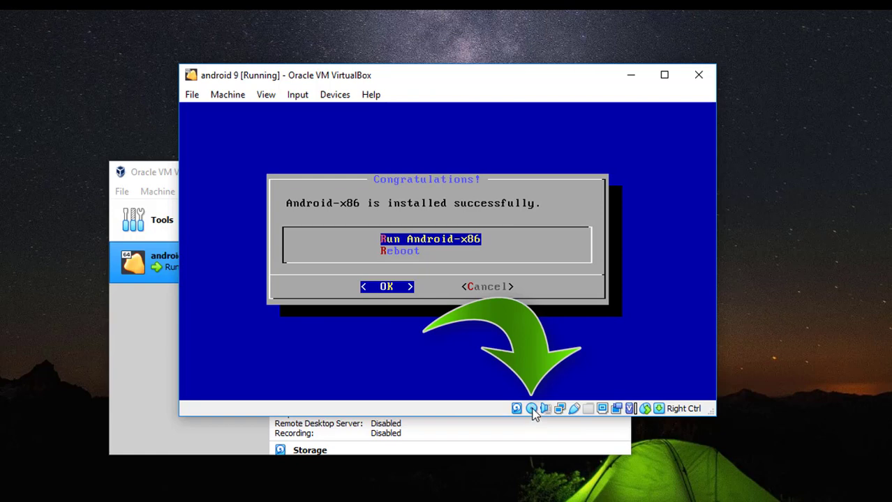
Eject the Android ISO from the virtual drive and reboot from the success dialog
click(531, 407)
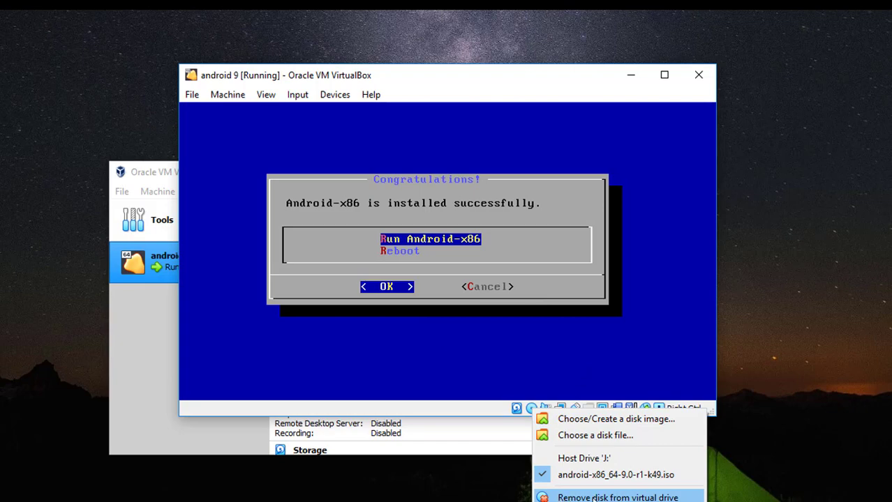
click(617, 497)
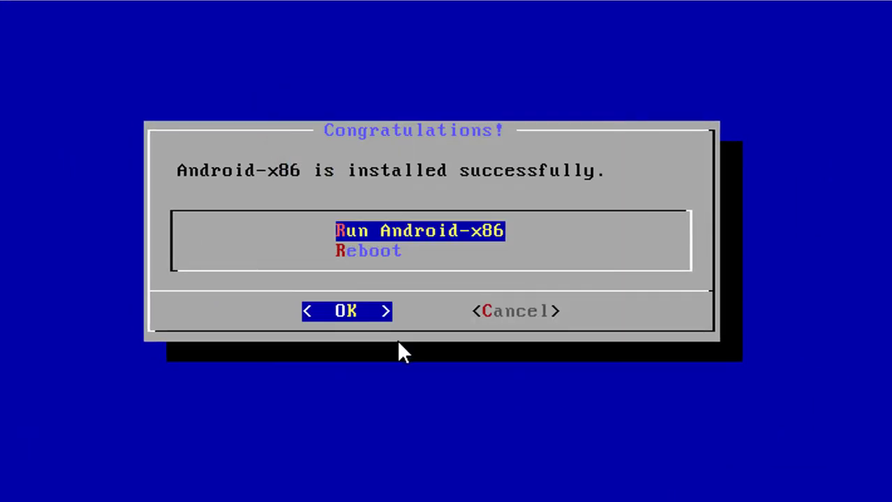
mouse_move(264, 250)
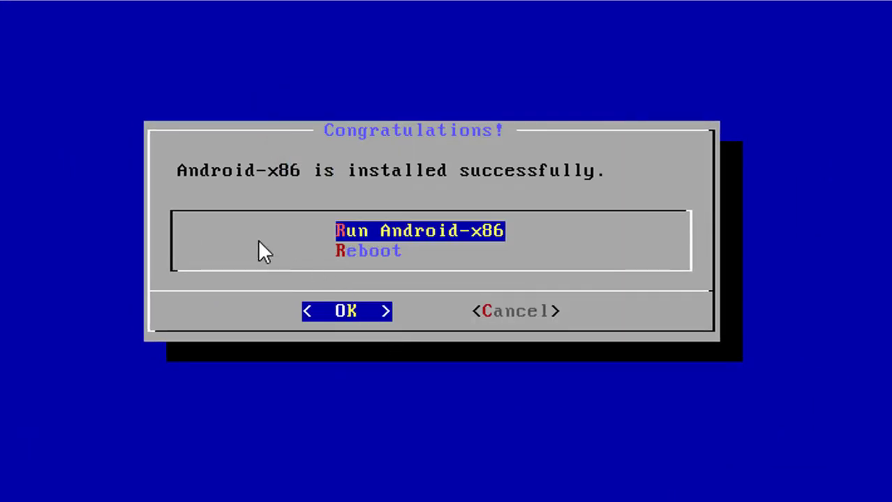
key(Down)
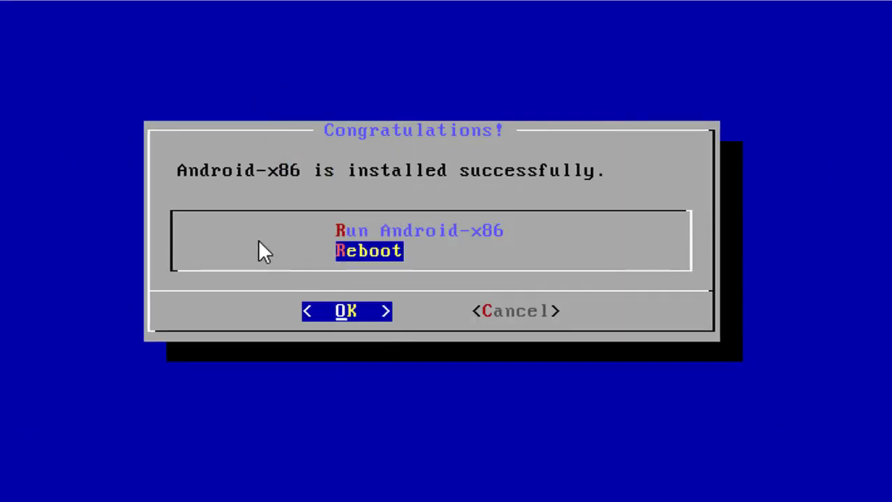
click(346, 311)
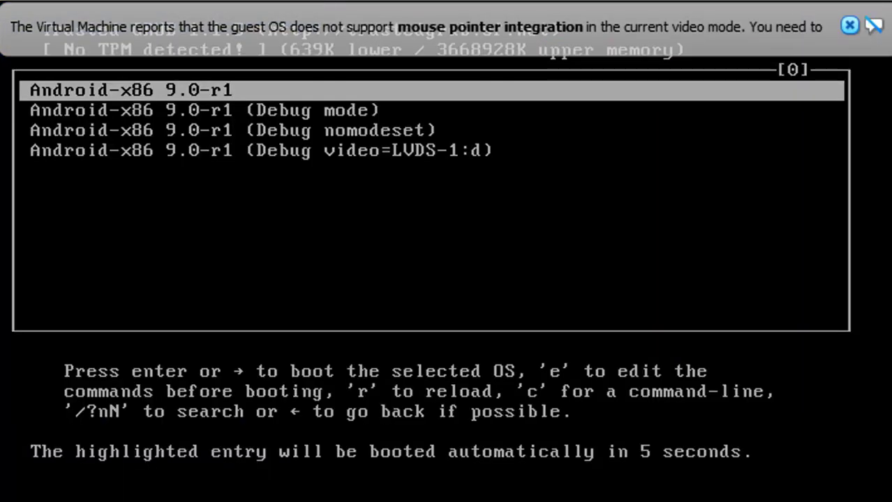
Replace the kernel line's q option with 'nomodeset exforcevesa' and boot Android-x86
key(e)
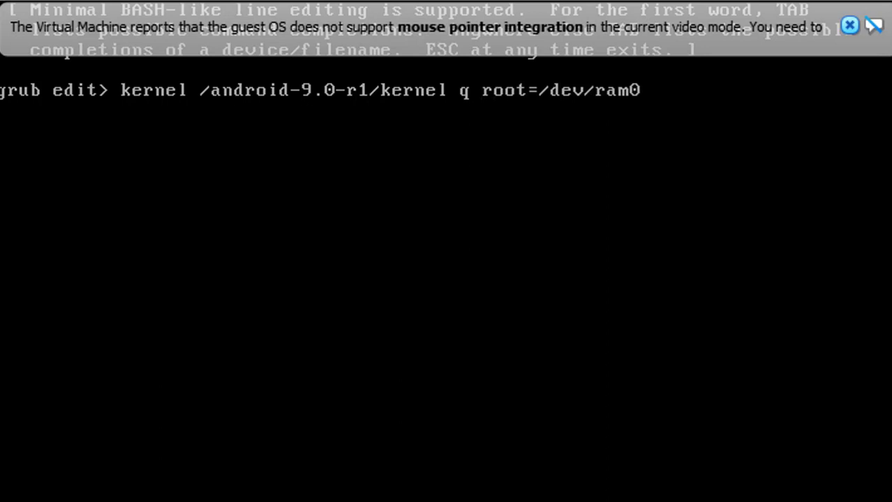
key(Backspace)
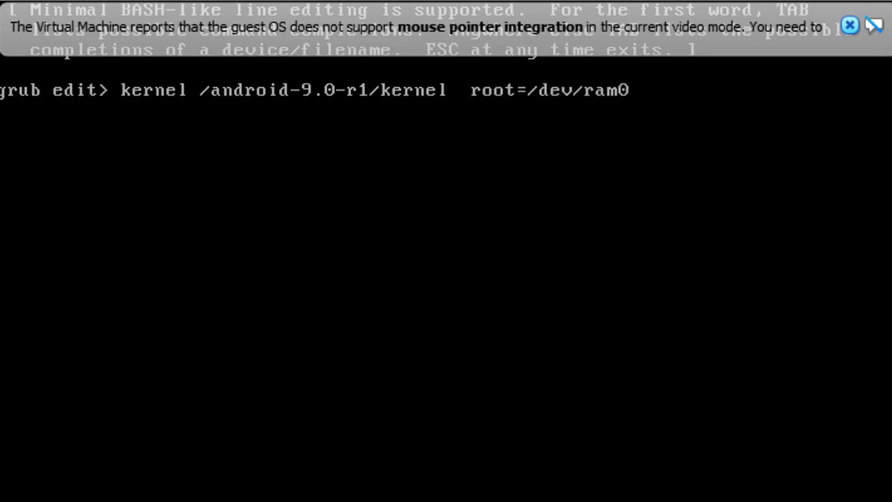
text(nomodeset exforcevesa)
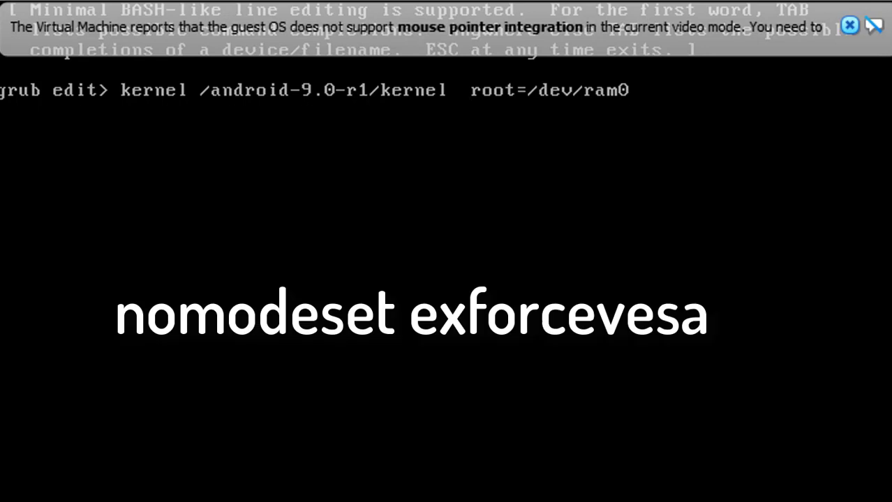
text(nomodeset)
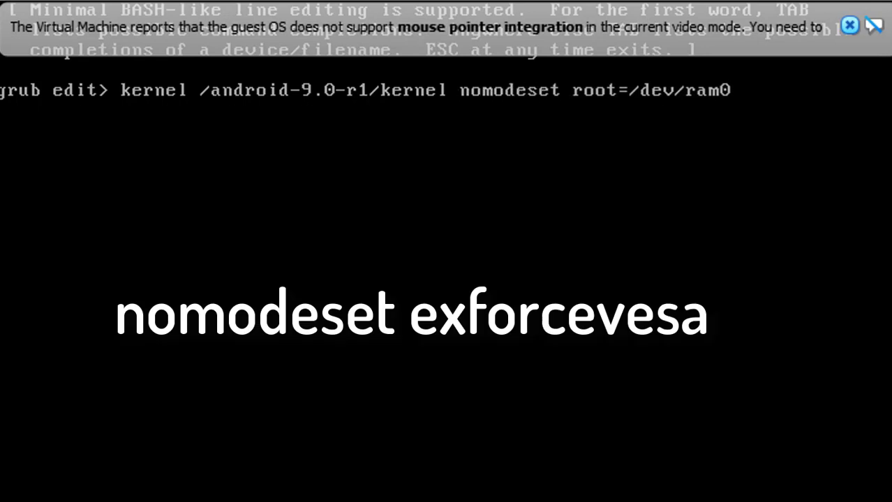
text(ec)
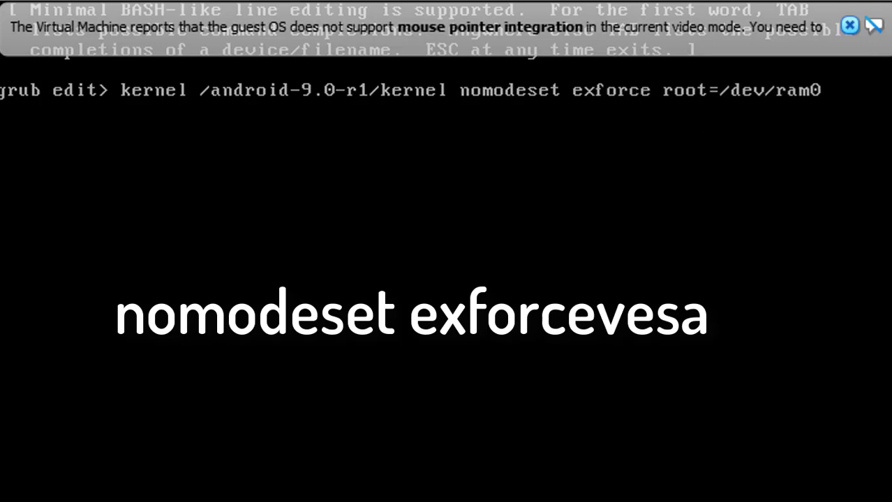
text(vesa)
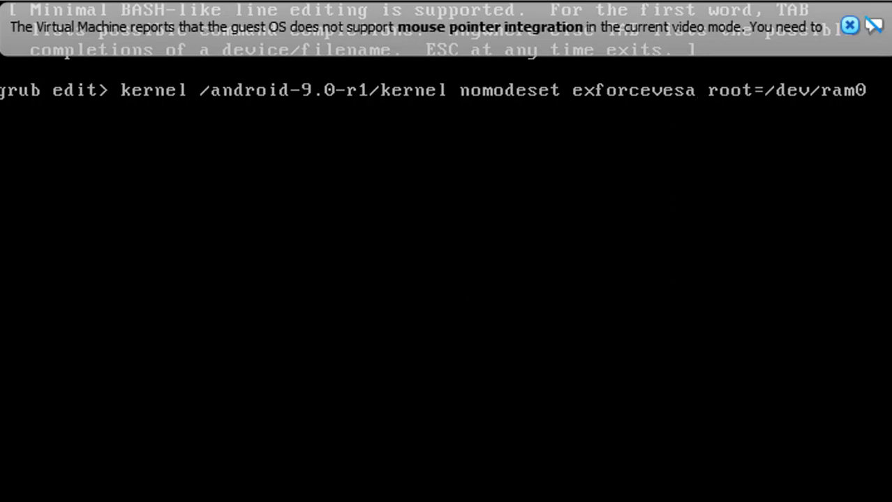
key(Escape)
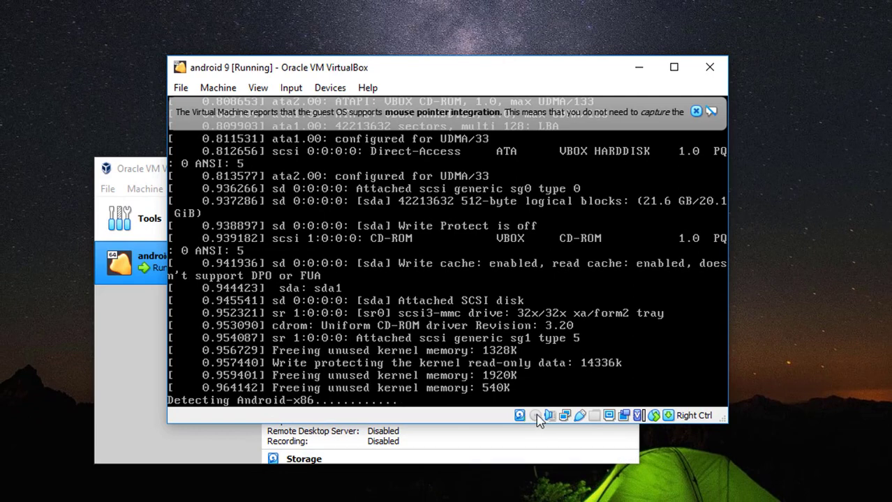
Unmount the android-x86_64-9.0-r1-k49.iso from the VM's virtual optical drive
click(535, 416)
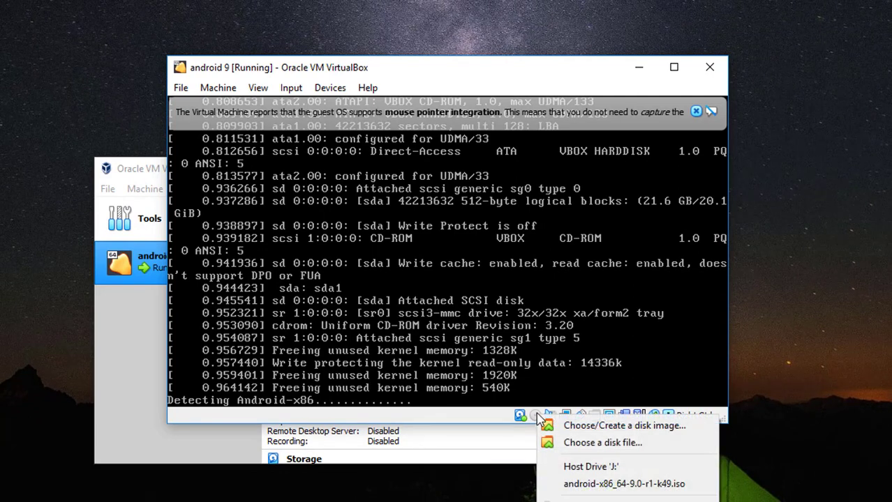
mouse_move(622, 483)
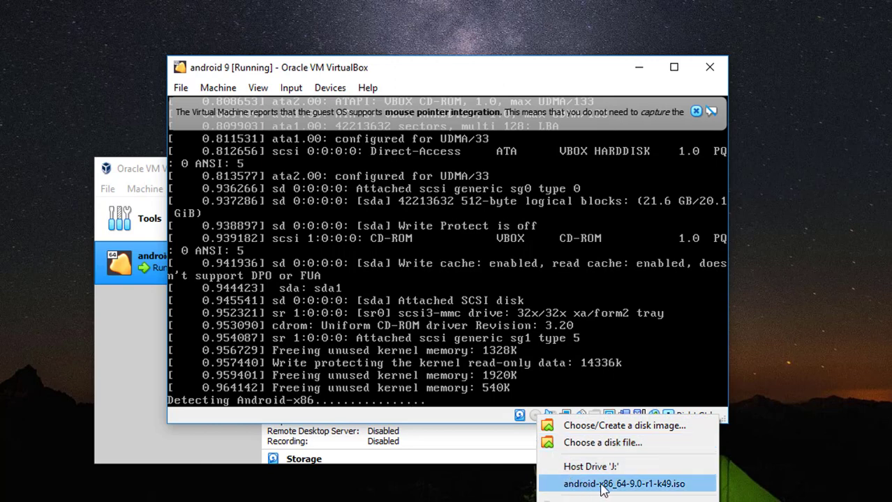
mouse_move(659, 492)
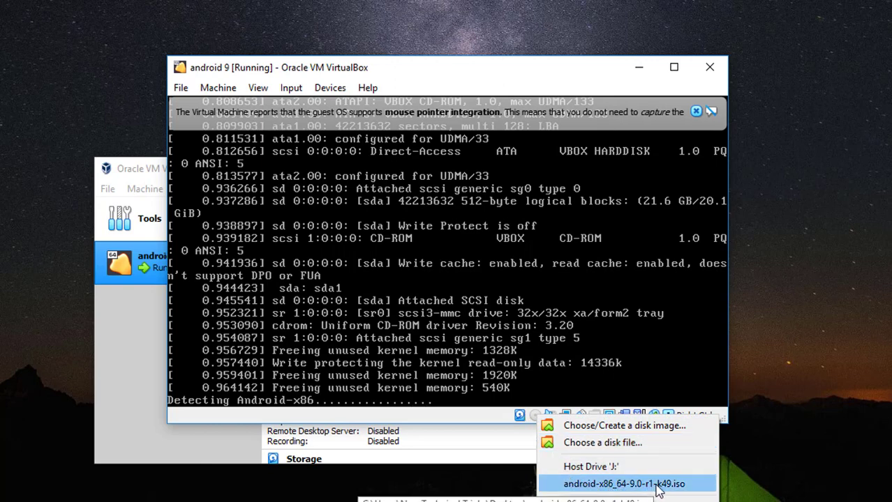
click(623, 483)
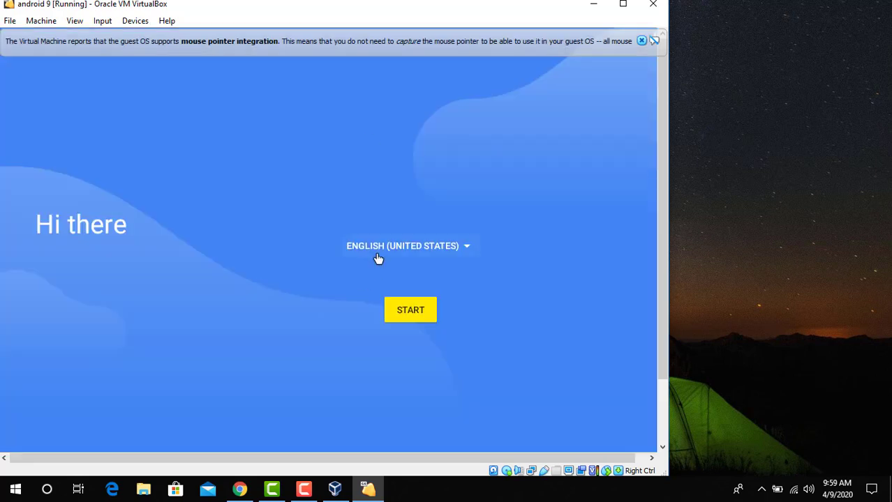
Keep English (United States) as the setup language and start the Android setup
click(407, 246)
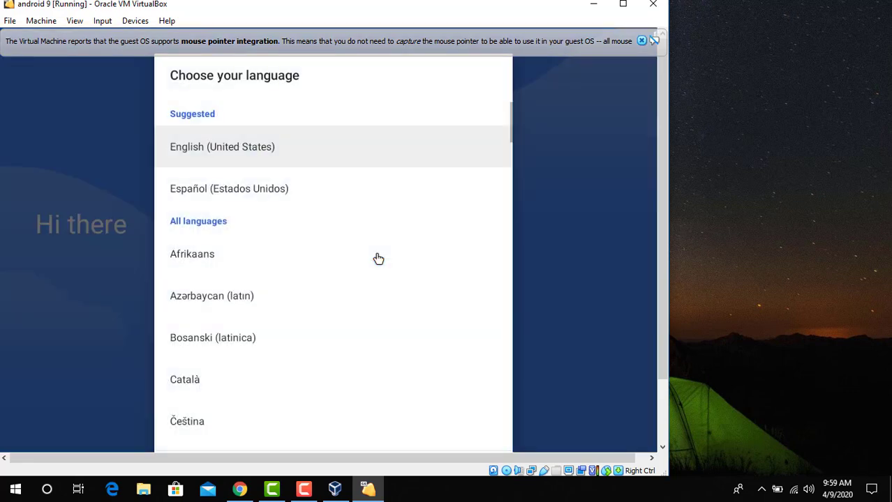
mouse_move(490, 161)
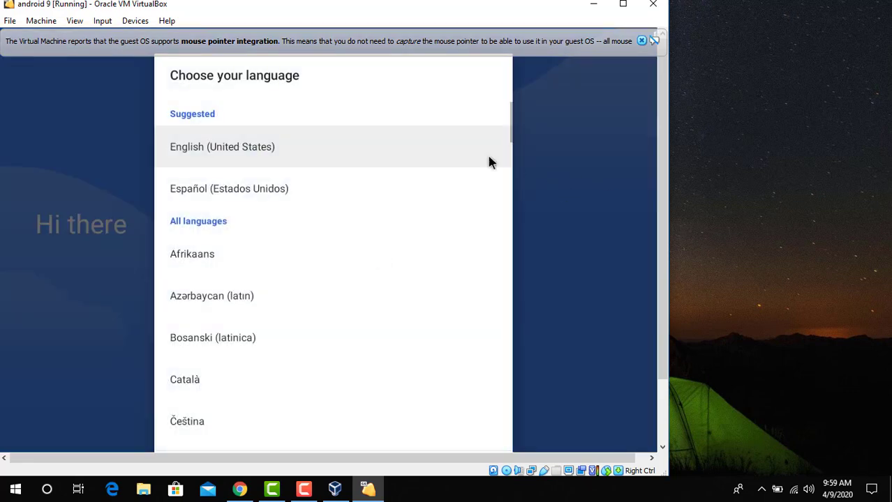
mouse_move(528, 161)
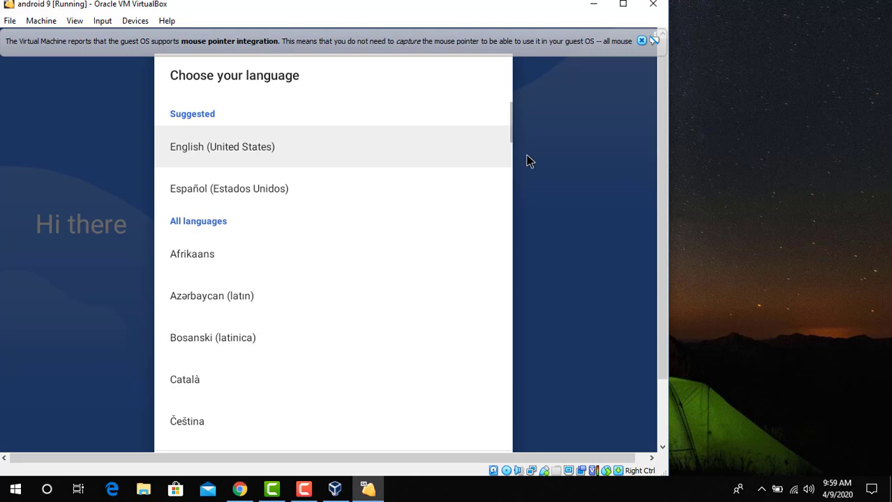
click(222, 147)
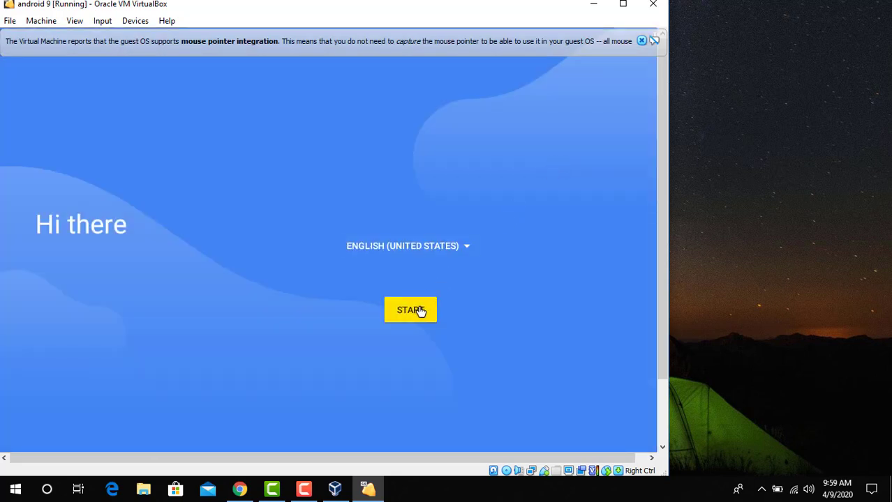
click(410, 310)
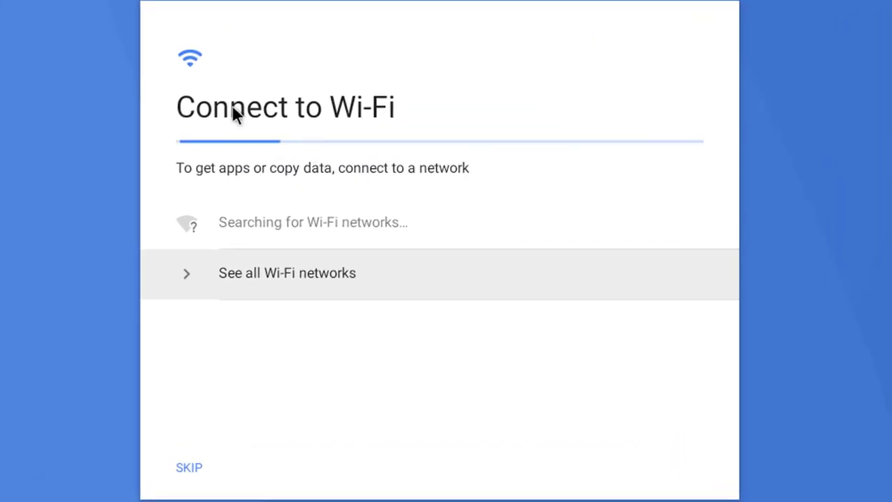
mouse_move(209, 154)
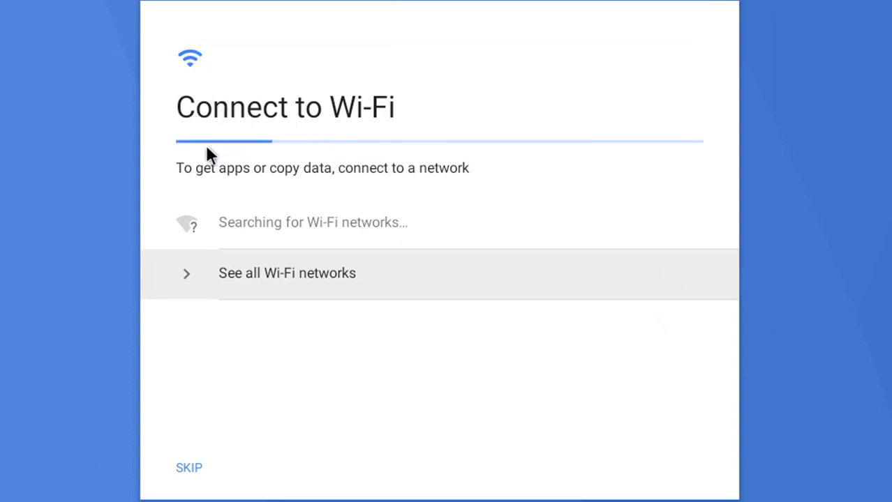
mouse_move(427, 192)
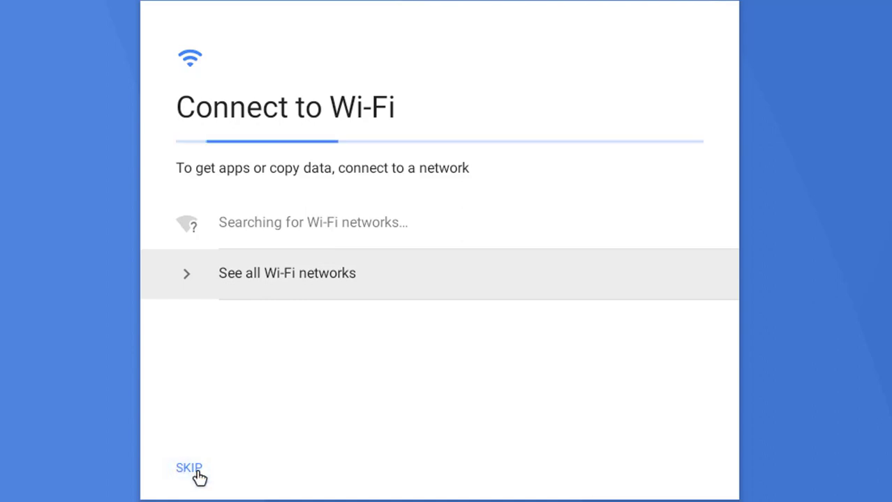
Skip the Wi-Fi connection, confirm skipping, and accept the date and time settings
click(188, 467)
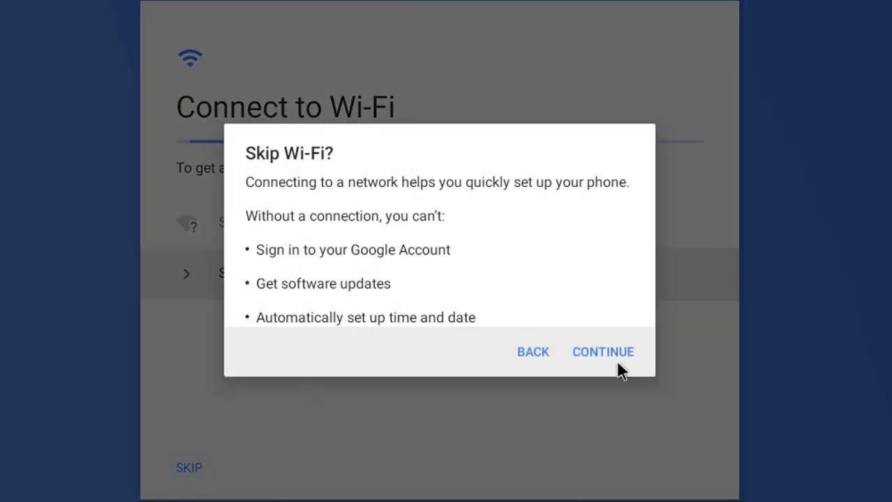
click(603, 352)
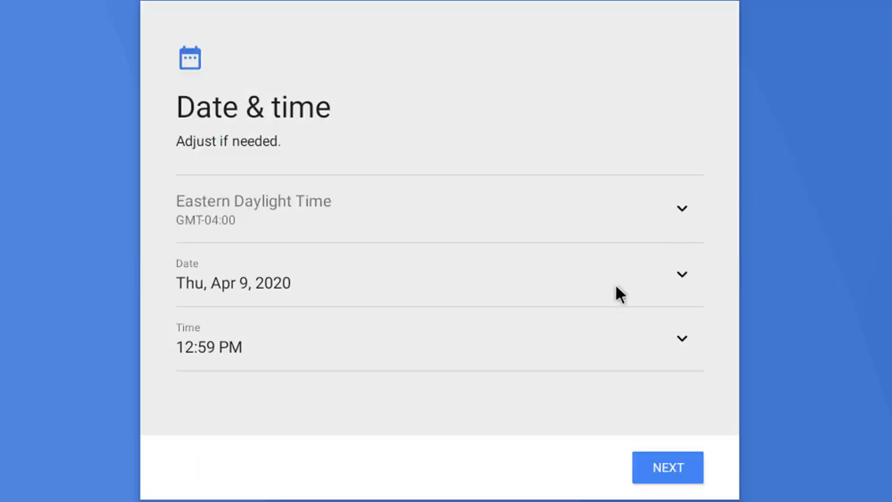
mouse_move(619, 363)
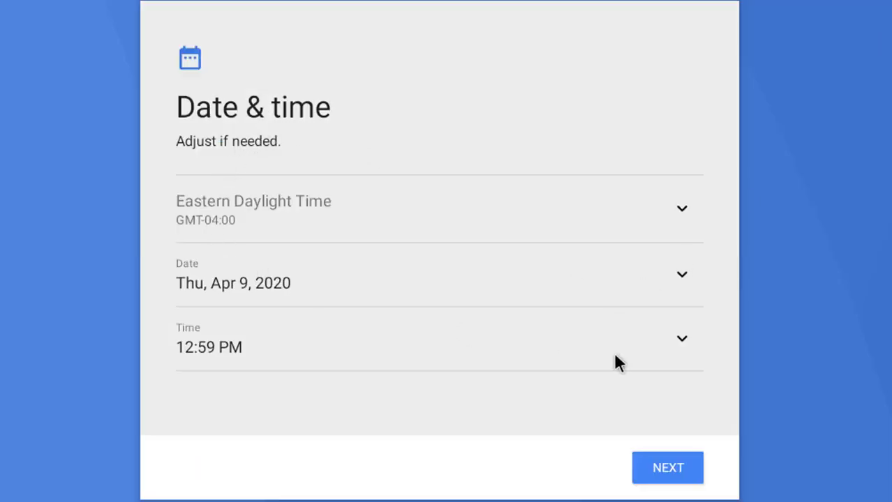
click(667, 468)
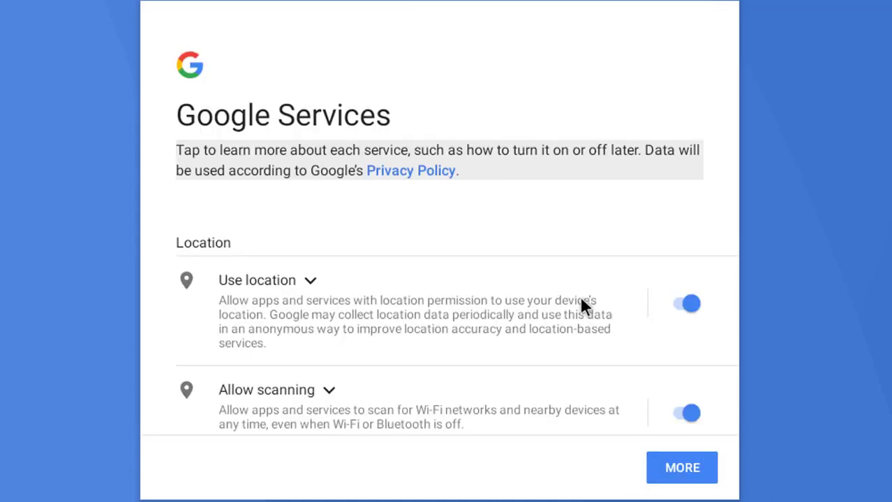
Turn off usage and diagnostic data, adjust location settings, and accept the Google services terms
scroll(down, 3)
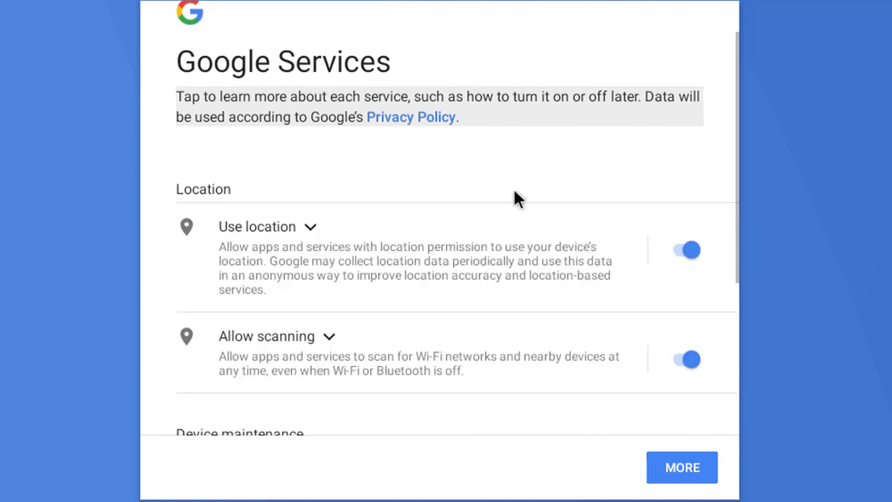
scroll(down, 3)
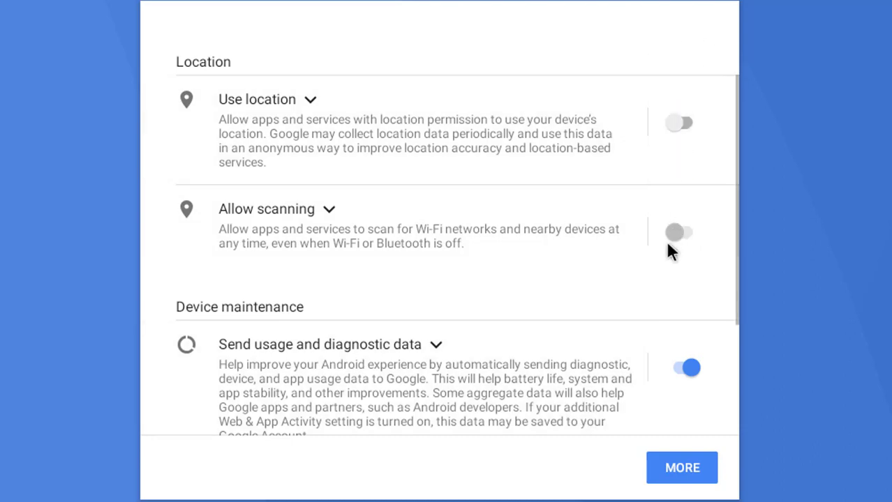
click(685, 368)
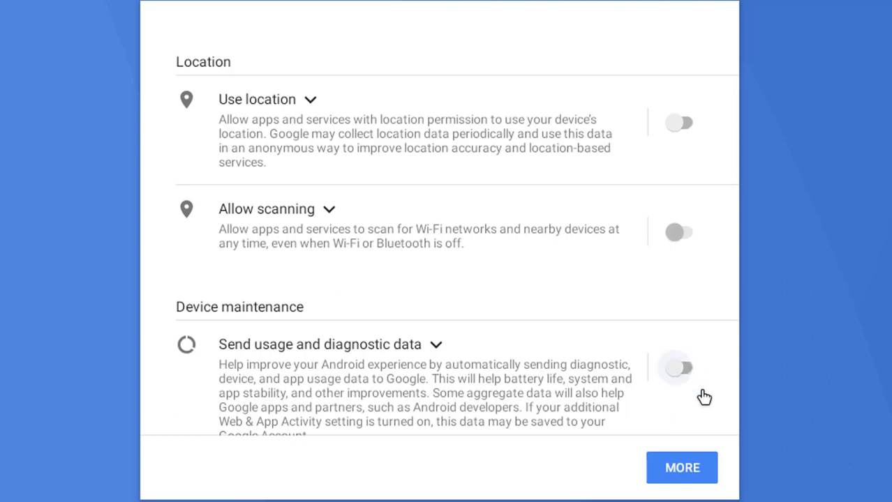
click(681, 123)
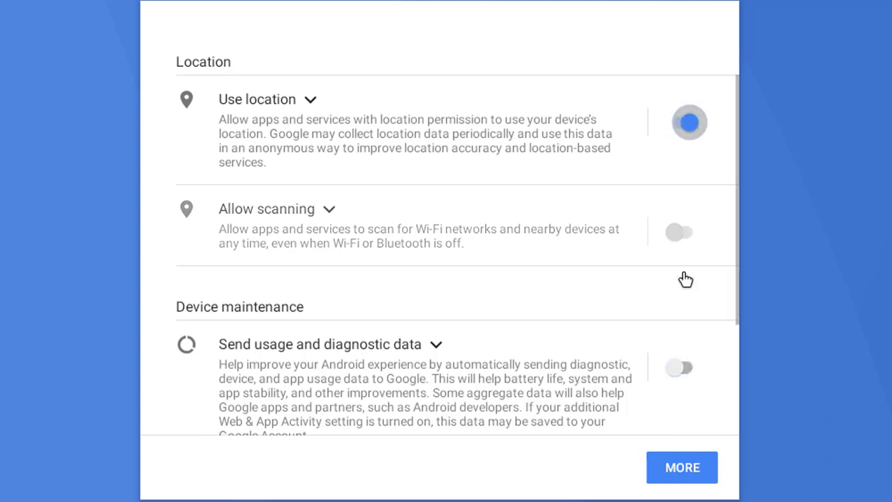
click(678, 232)
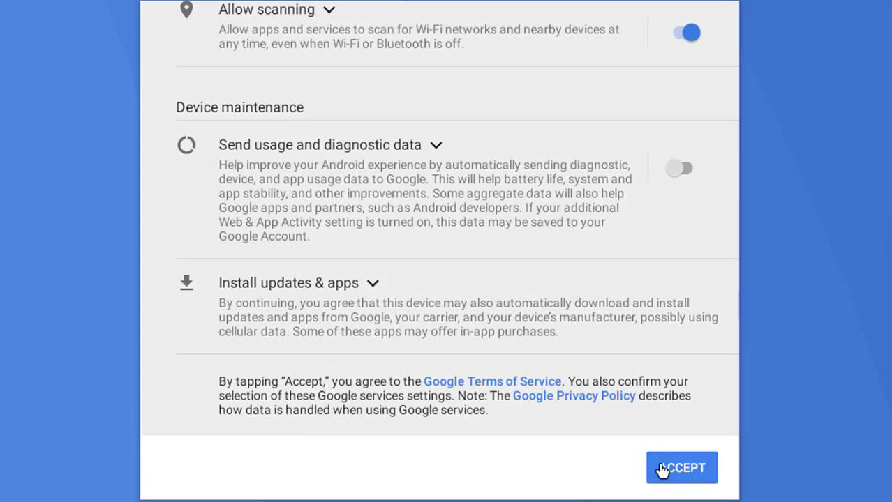
click(681, 468)
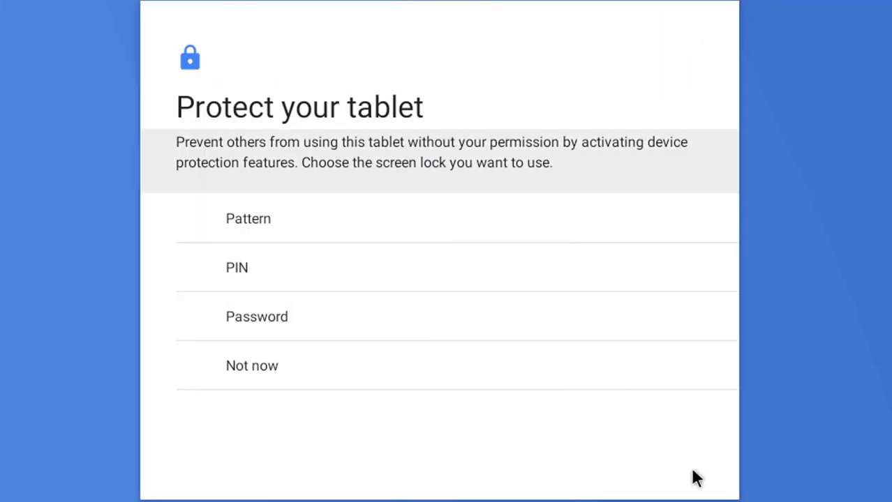
mouse_move(380, 204)
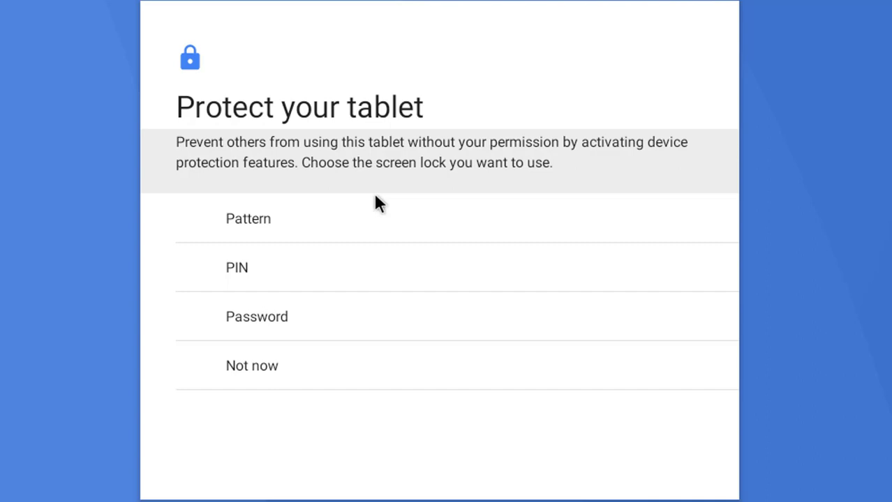
mouse_move(240, 382)
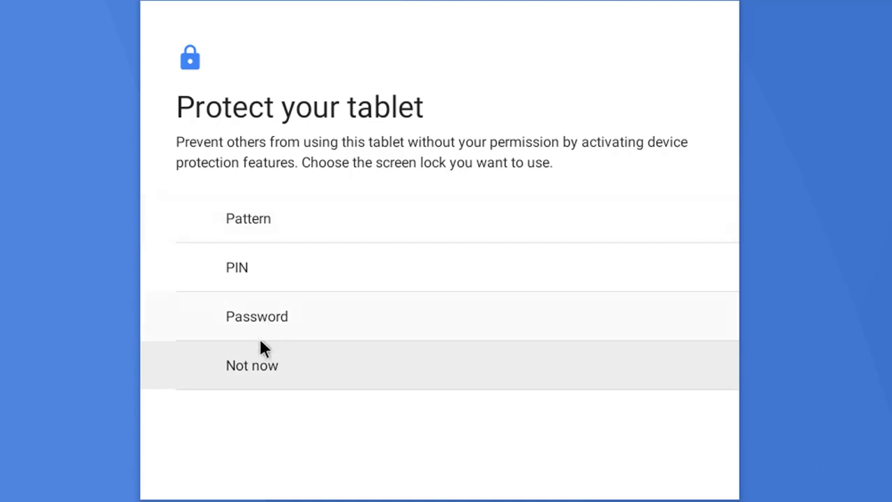
Skip the screen lock with Not now on the Protect your tablet screen
click(253, 366)
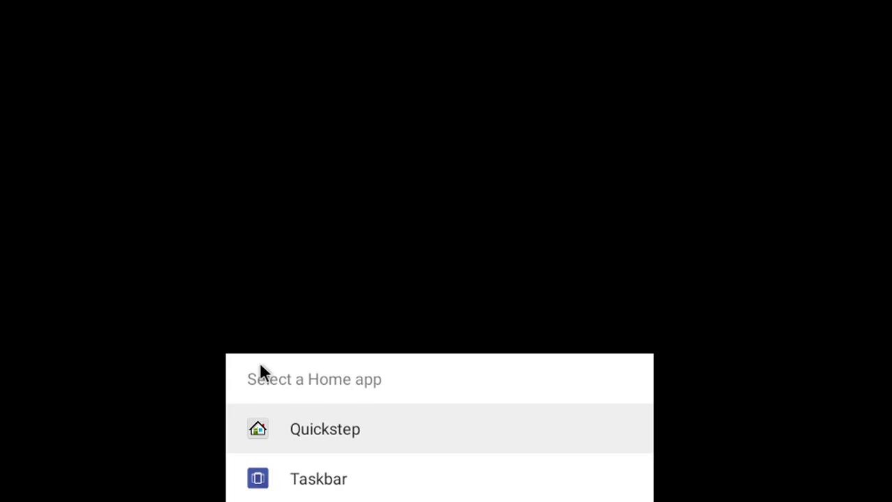
mouse_move(885, 248)
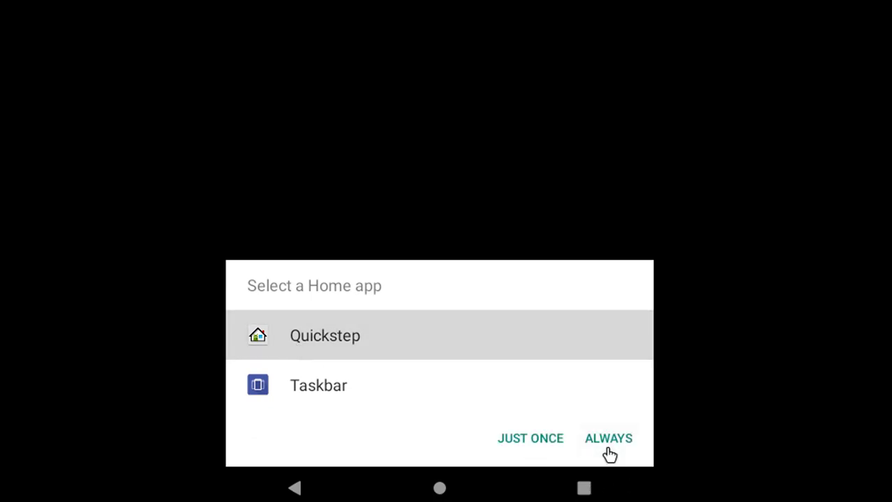
Make Quickstep the permanent Home app with ALWAYS
click(609, 438)
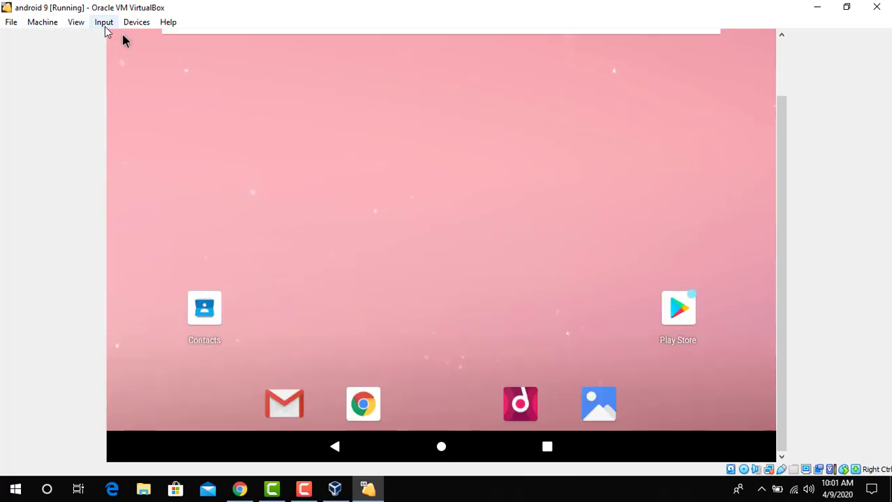
Switch the android 9 VM to Full-screen Mode and confirm the switch
click(76, 22)
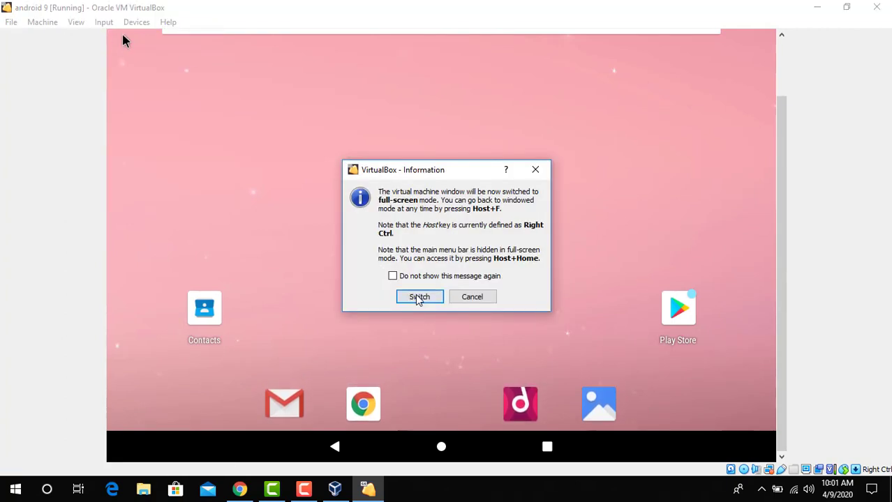
click(419, 296)
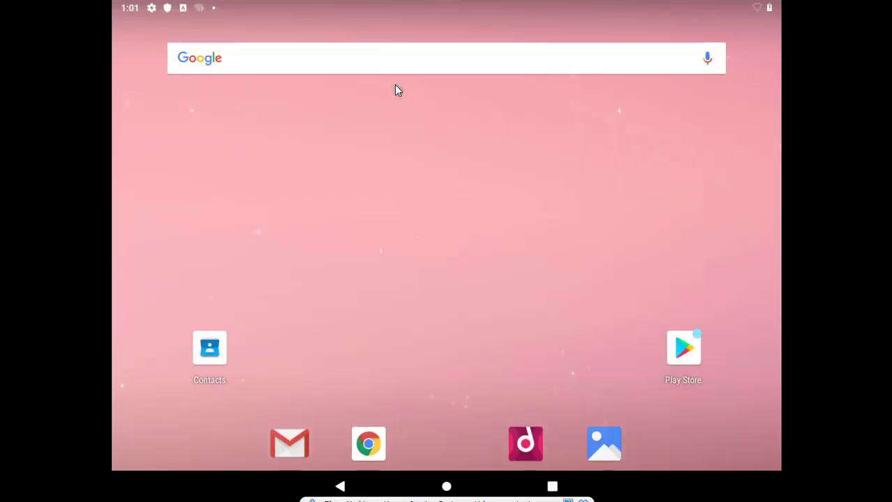
mouse_move(447, 163)
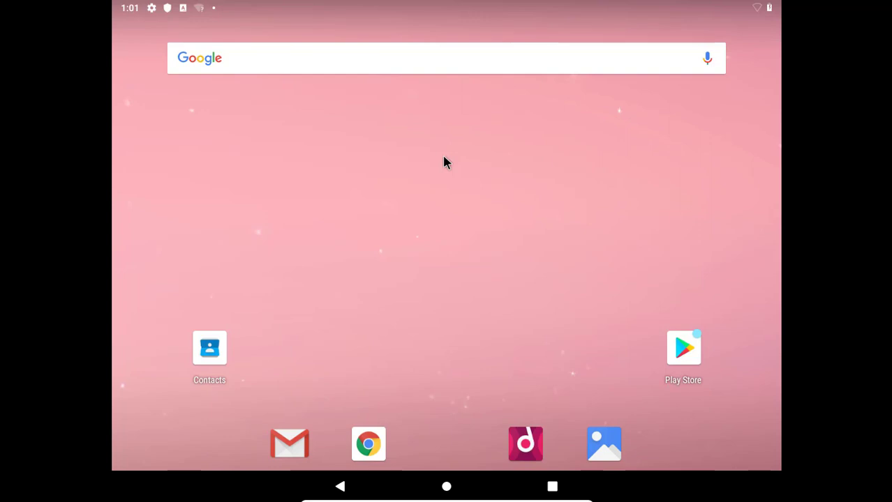
mouse_move(429, 5)
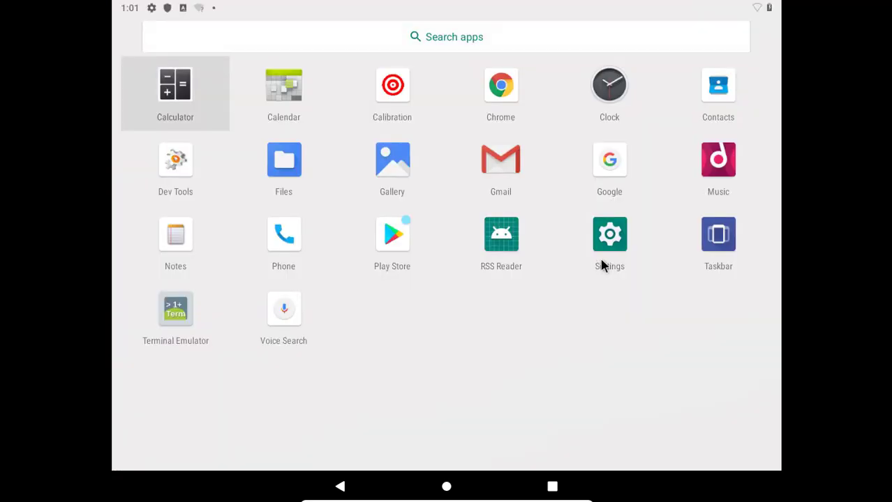
Show About tablet in Android Settings > System, confirming model VirtualBox and Android version 9
click(608, 234)
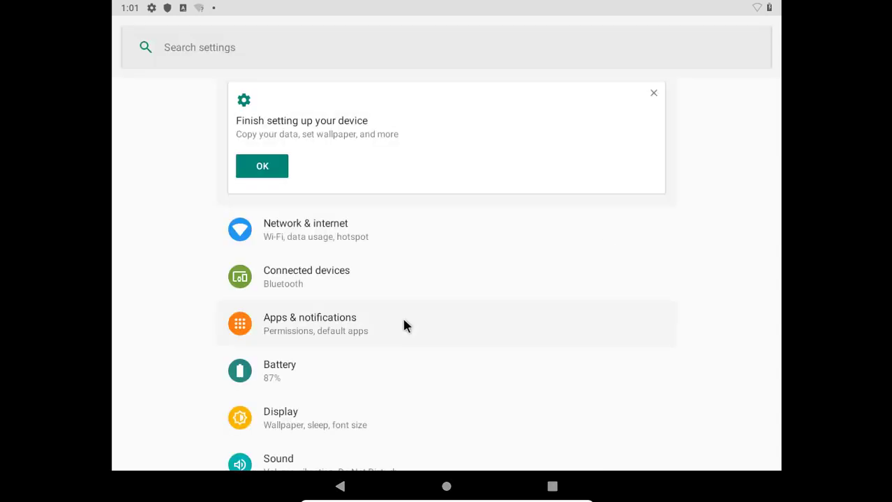
scroll(down, 3)
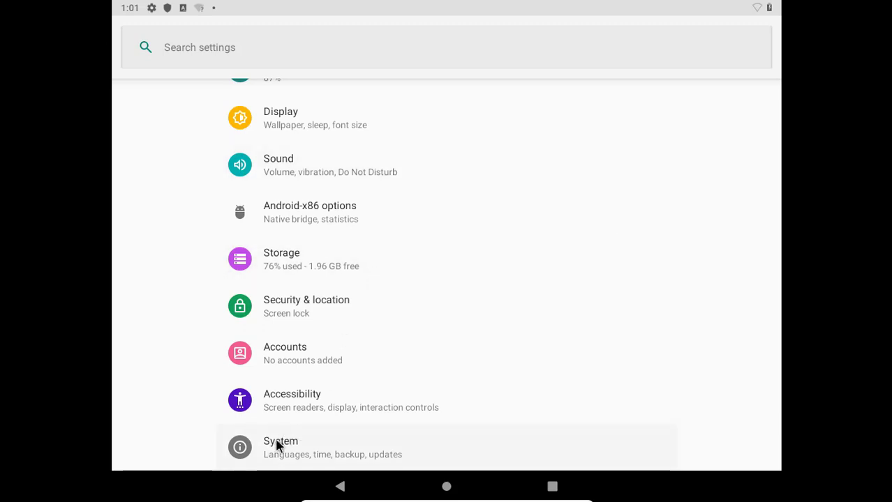
click(281, 446)
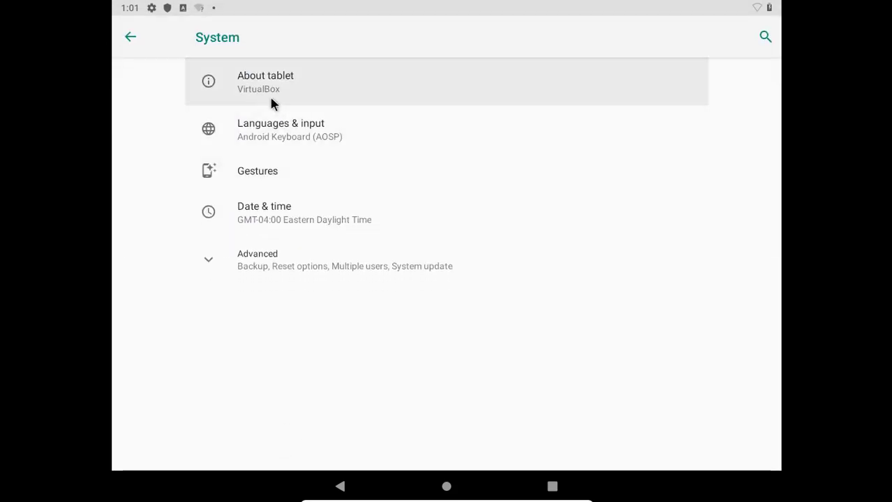
click(265, 81)
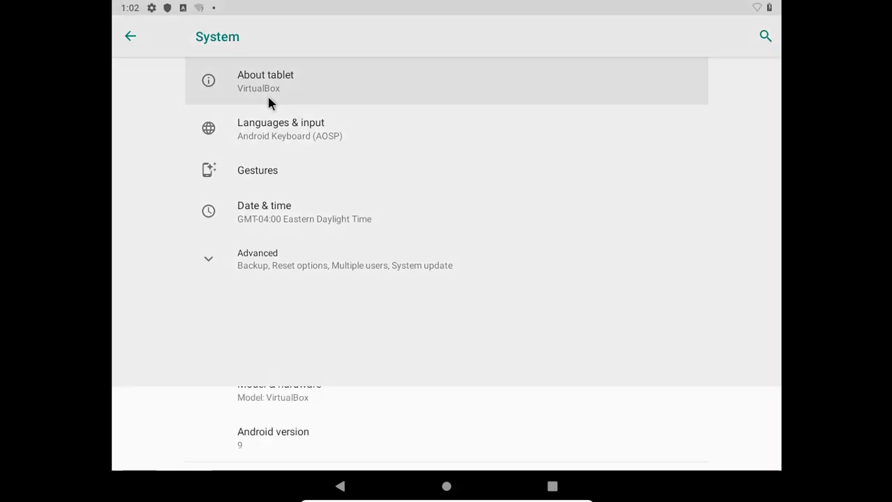
click(265, 81)
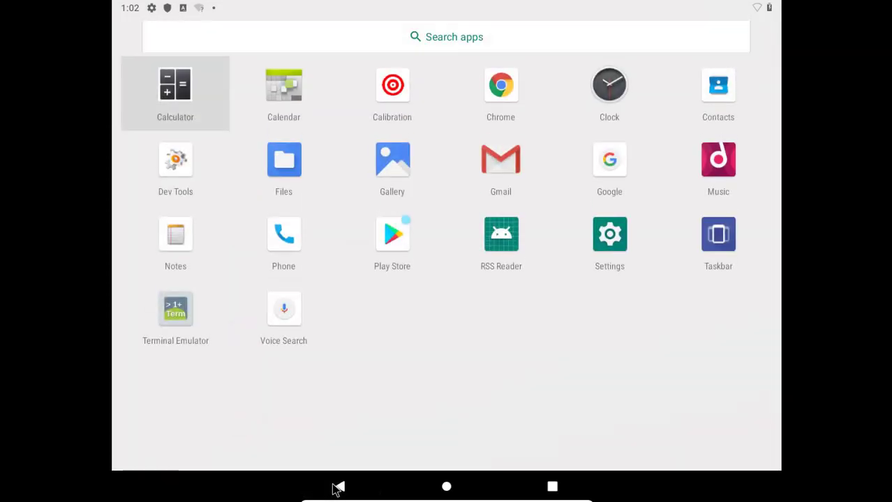
mouse_move(517, 352)
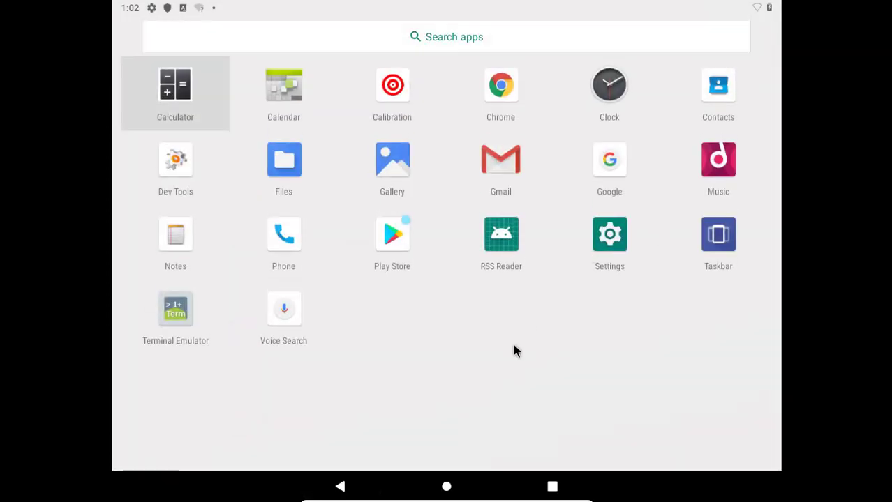
mouse_move(398, 243)
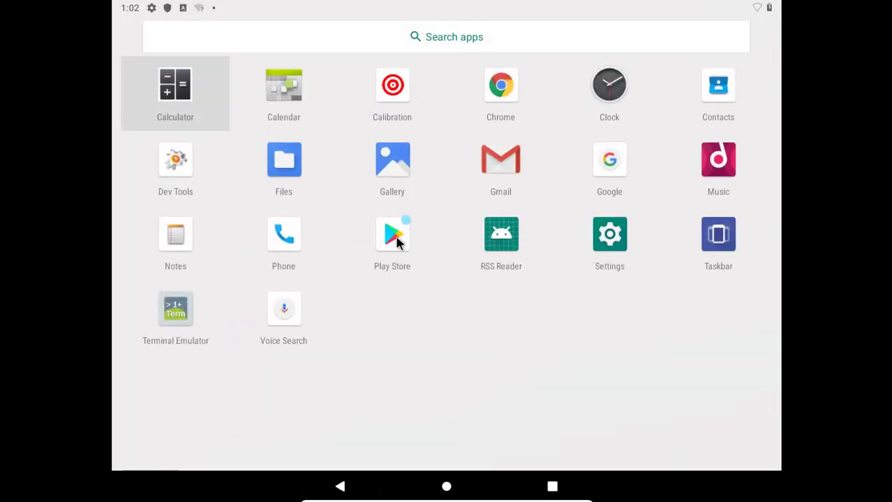
click(393, 234)
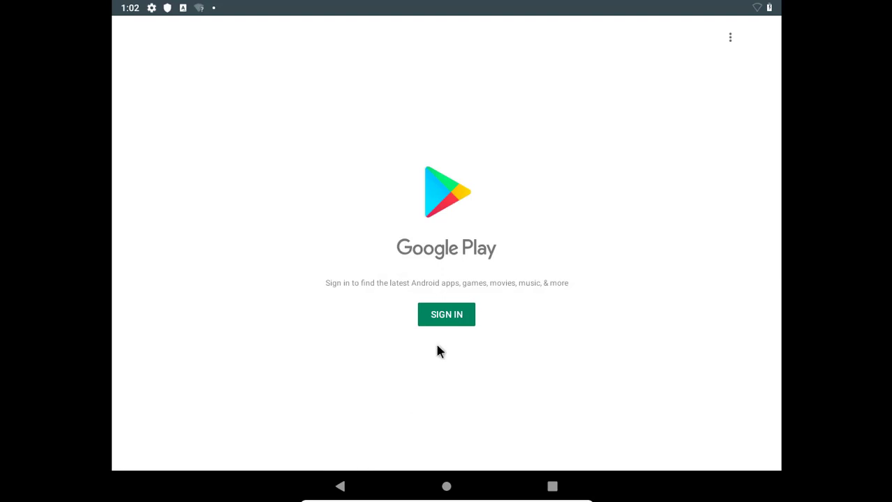
mouse_move(460, 253)
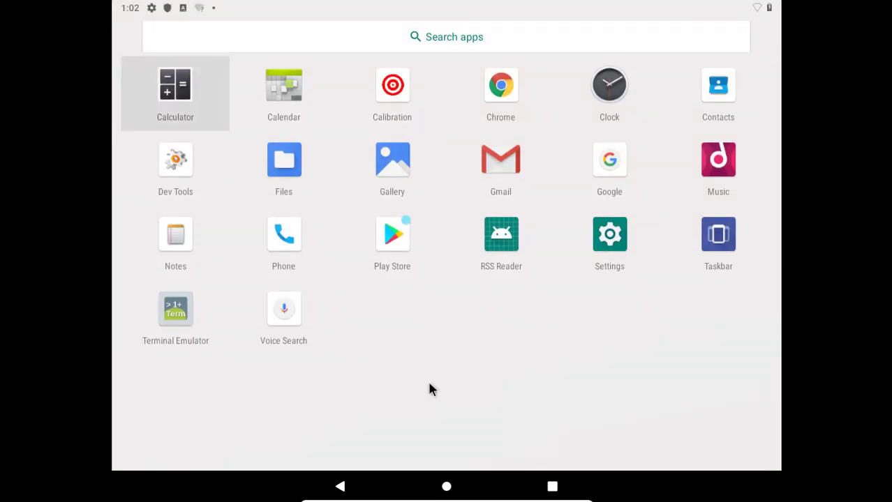
mouse_move(206, 265)
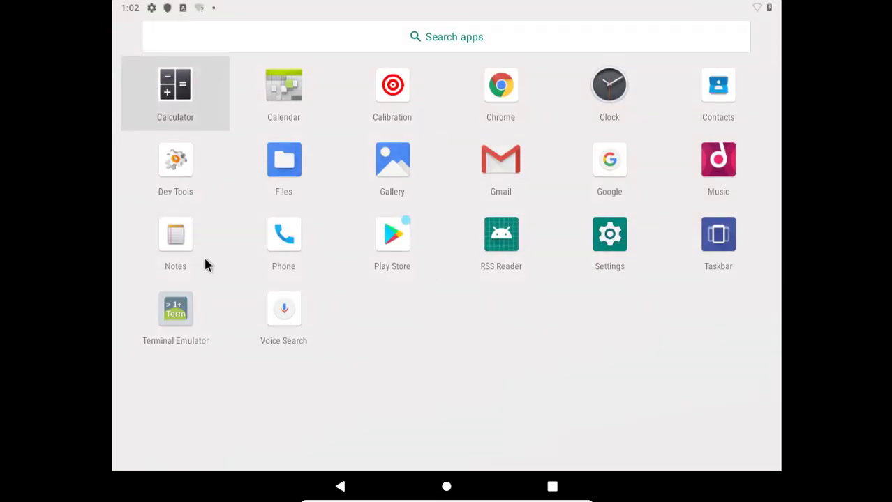
mouse_move(659, 132)
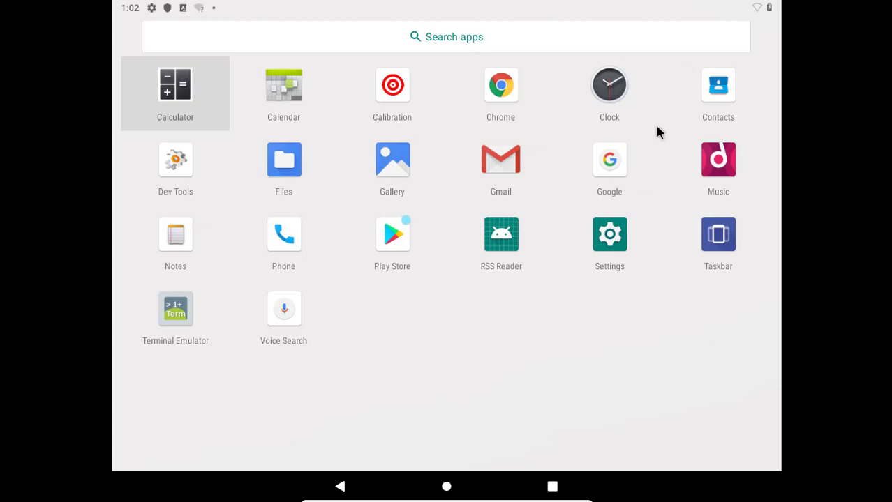
mouse_move(293, 137)
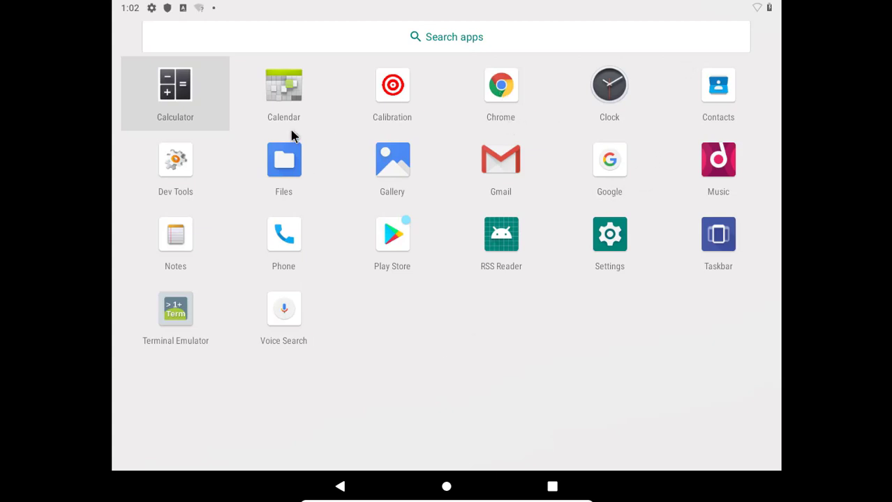
mouse_move(296, 152)
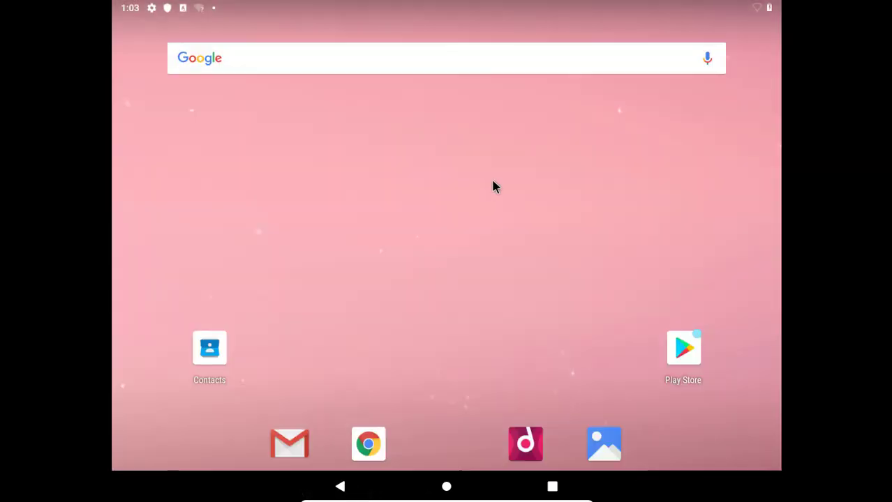
mouse_move(497, 478)
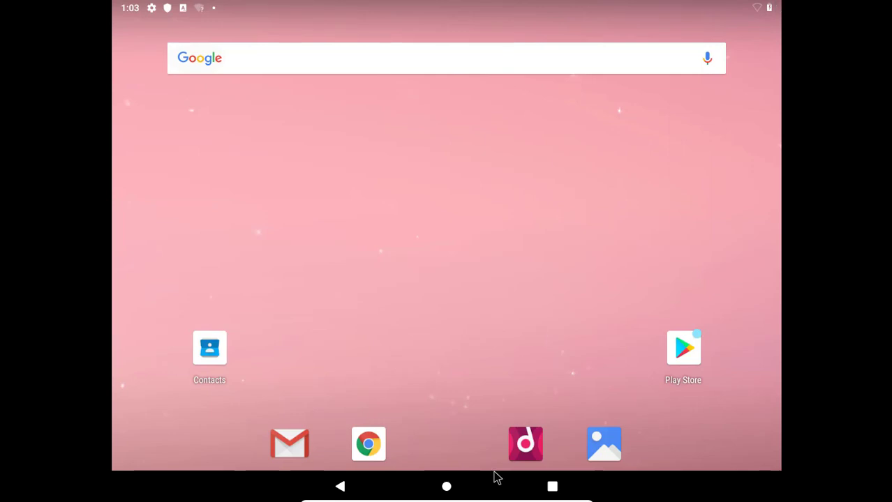
mouse_move(571, 486)
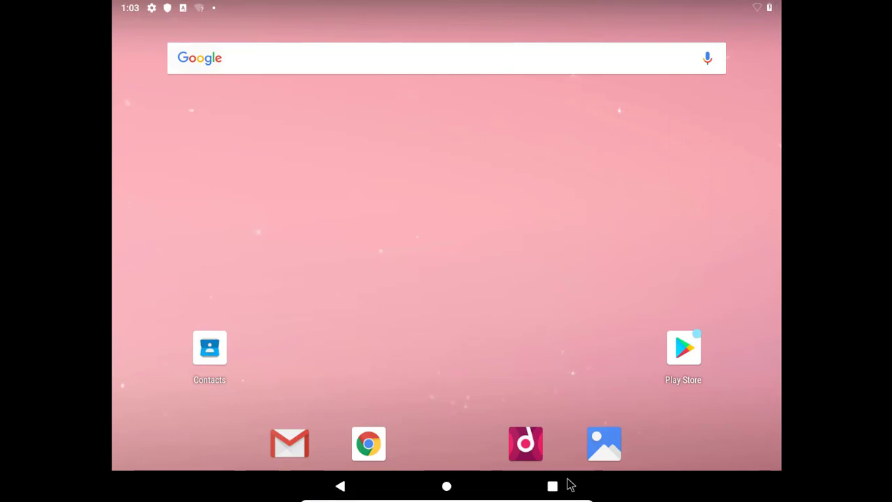